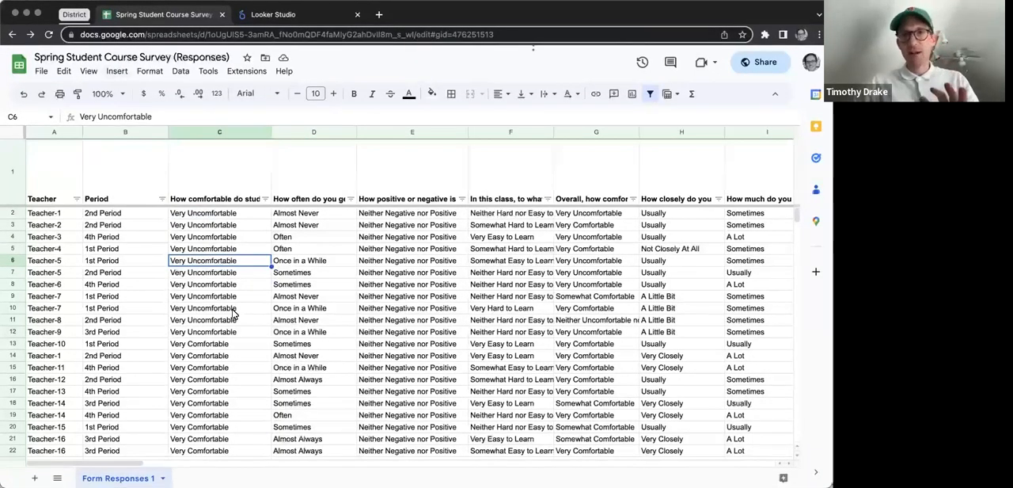
Step: Switch to the Looker Studio home page to begin a new blank report
scroll("right", 3)
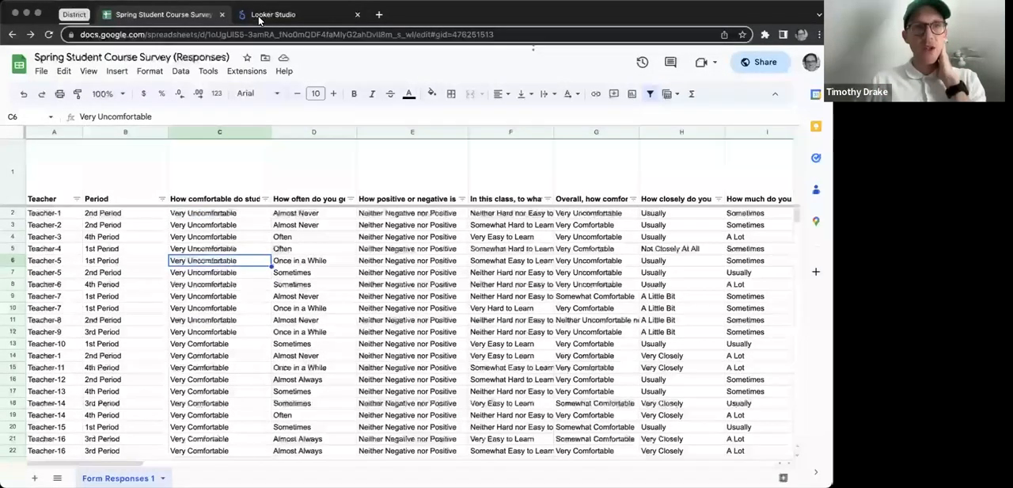
mouse_move(272, 14)
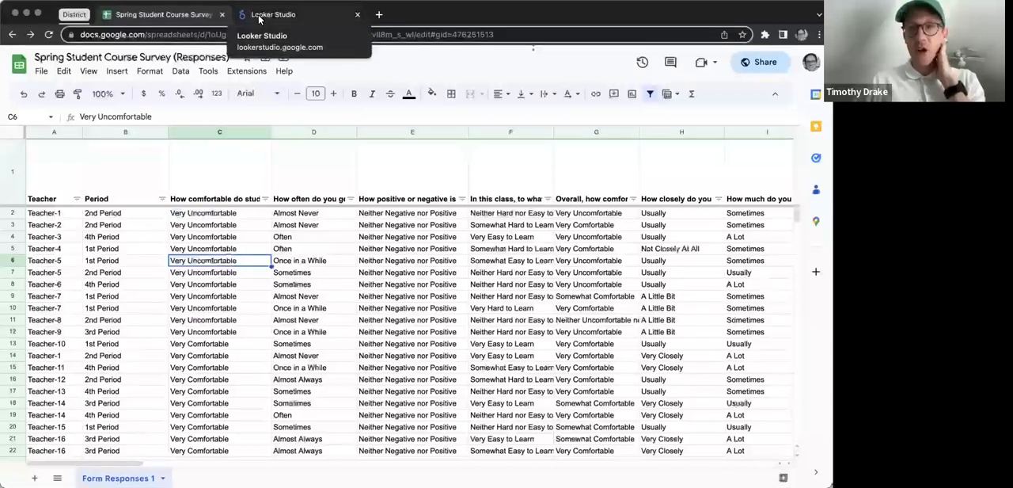
left_click(272, 14)
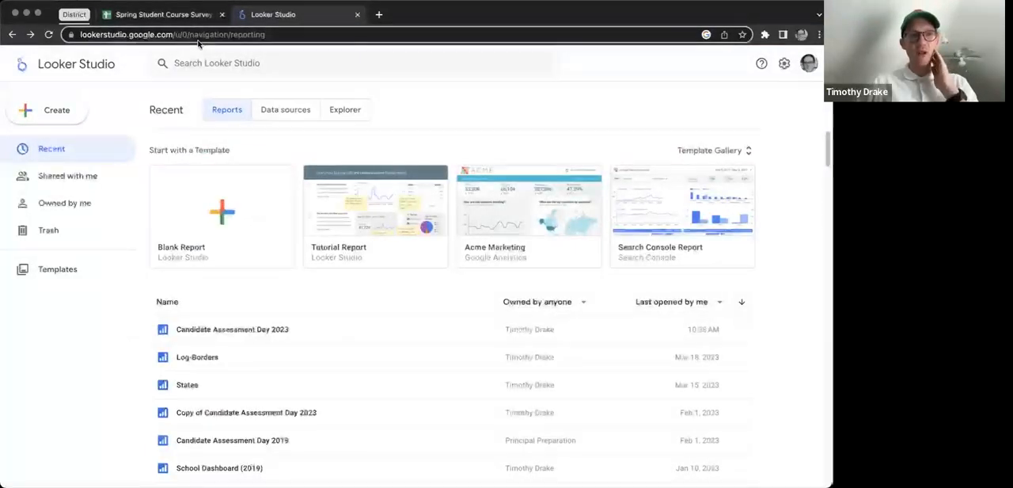
mouse_move(232, 81)
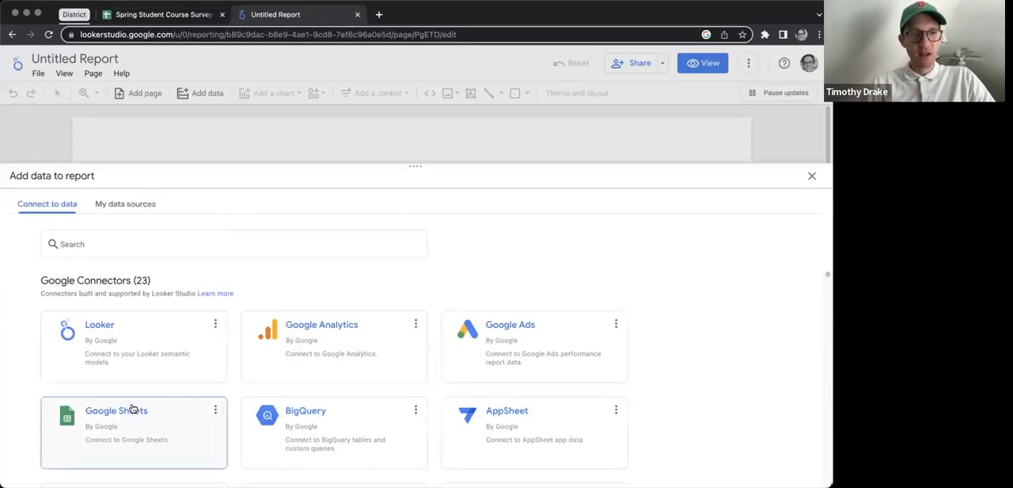
Step: Add the Spring Student Course Survey (Responses) Google Sheet, worksheet Form Responses 1, as report data
left_click(117, 410)
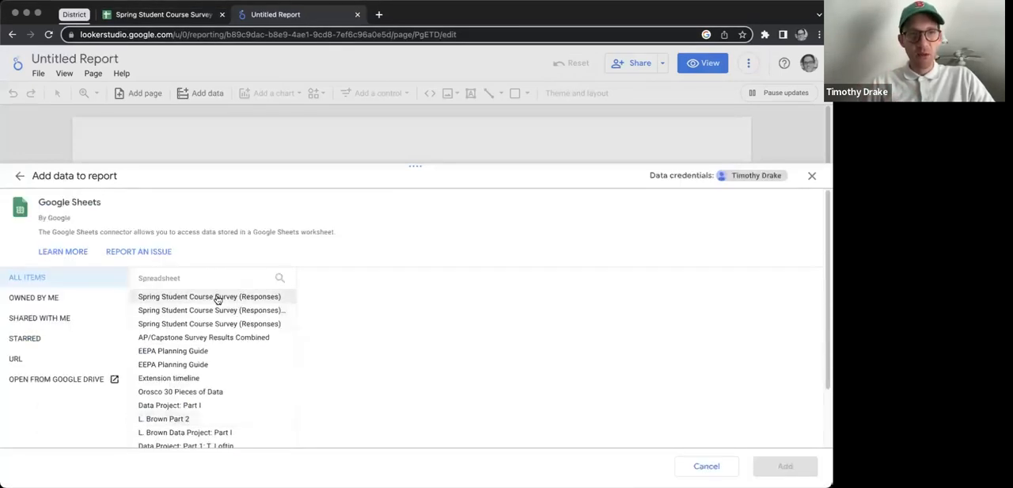
mouse_move(188, 301)
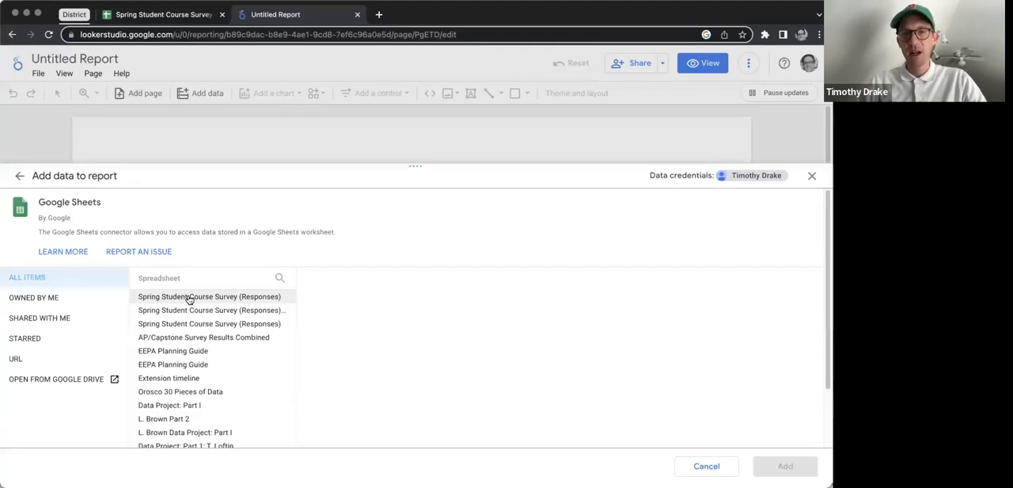
mouse_move(190, 301)
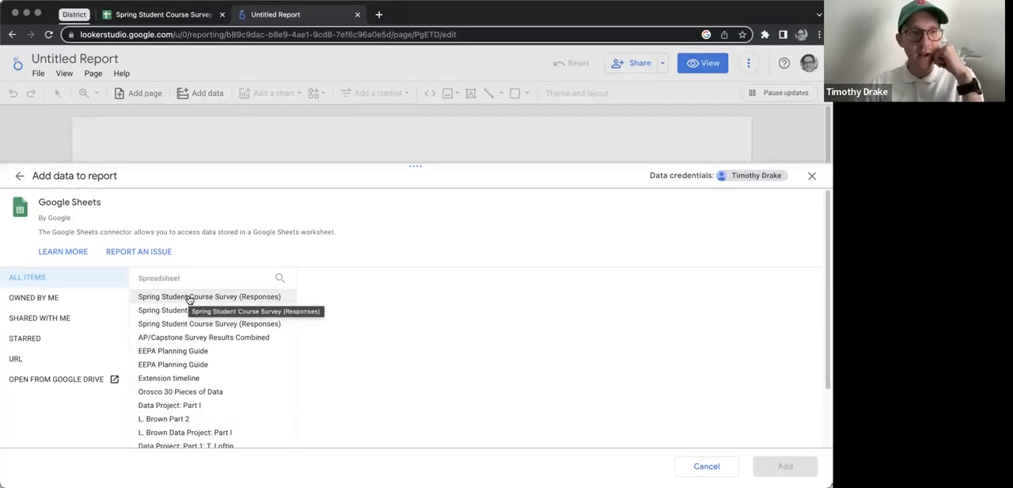
left_click(209, 297)
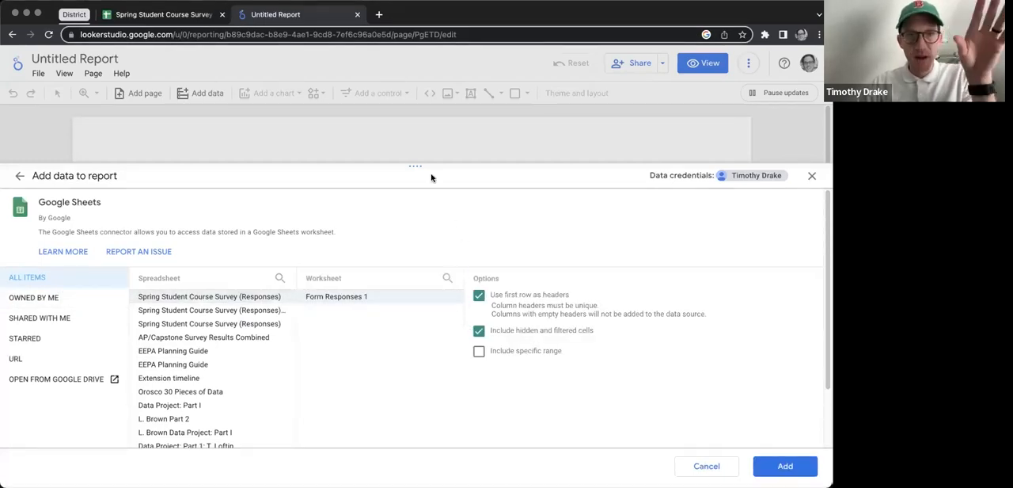
mouse_move(621, 368)
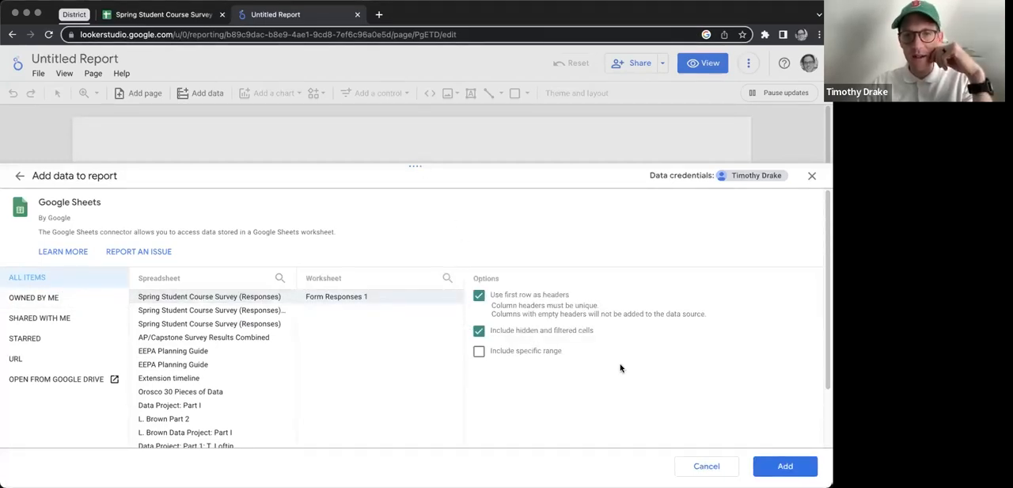
left_click(786, 466)
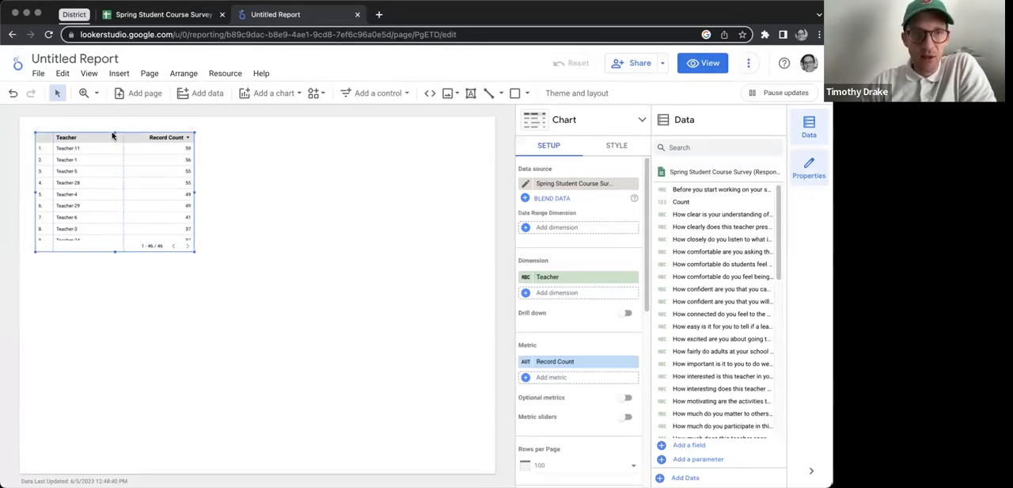
Step: Select and delete the default Teacher/Record Count table from the canvas
left_click_drag(197, 252, 309, 298)
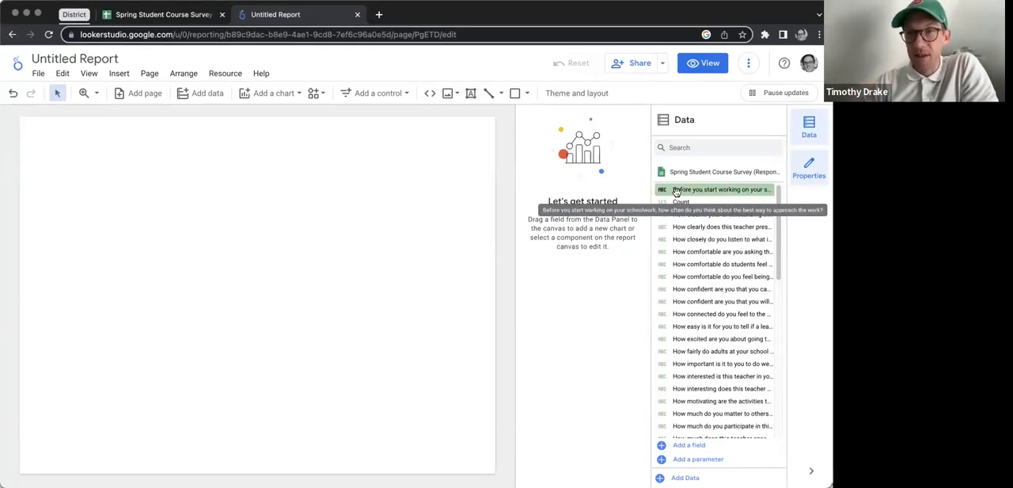
mouse_move(269, 92)
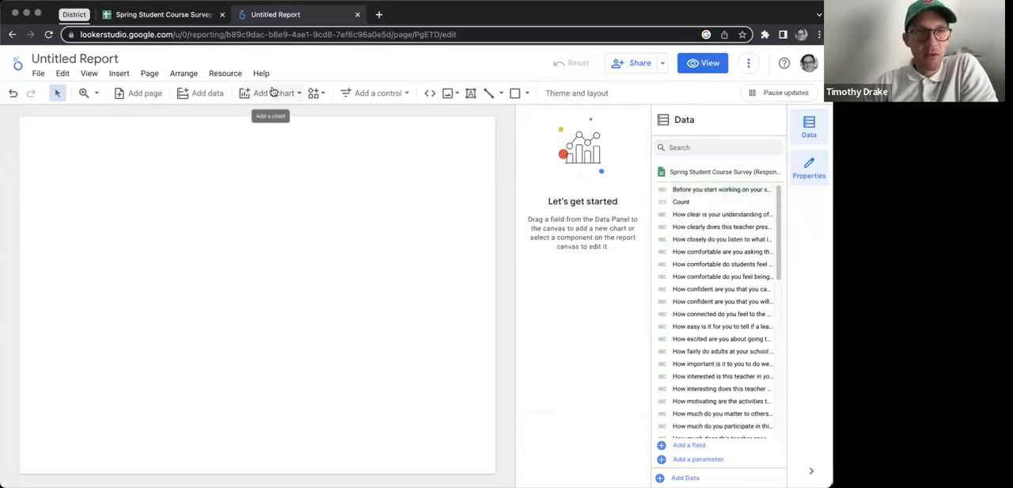
Step: Insert a column chart of record counts per teacher onto the page
left_click(272, 92)
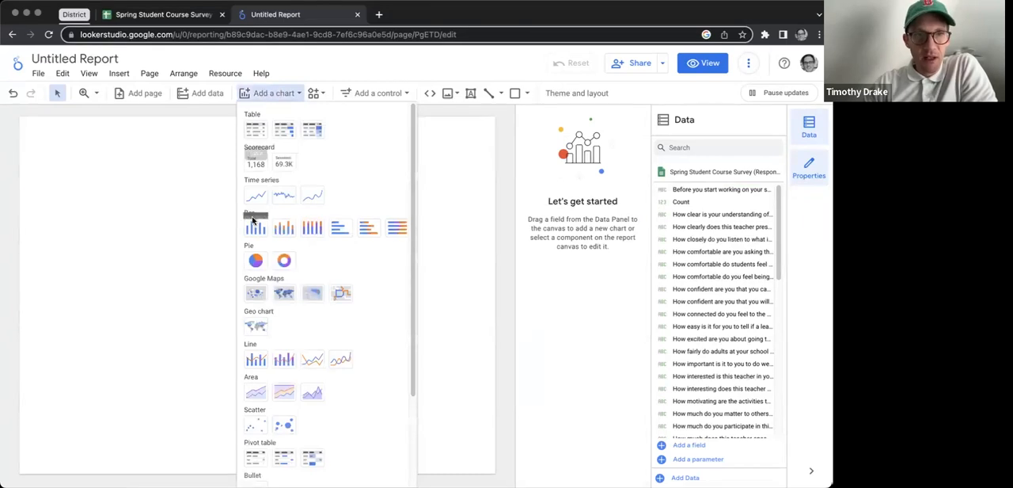
mouse_move(255, 228)
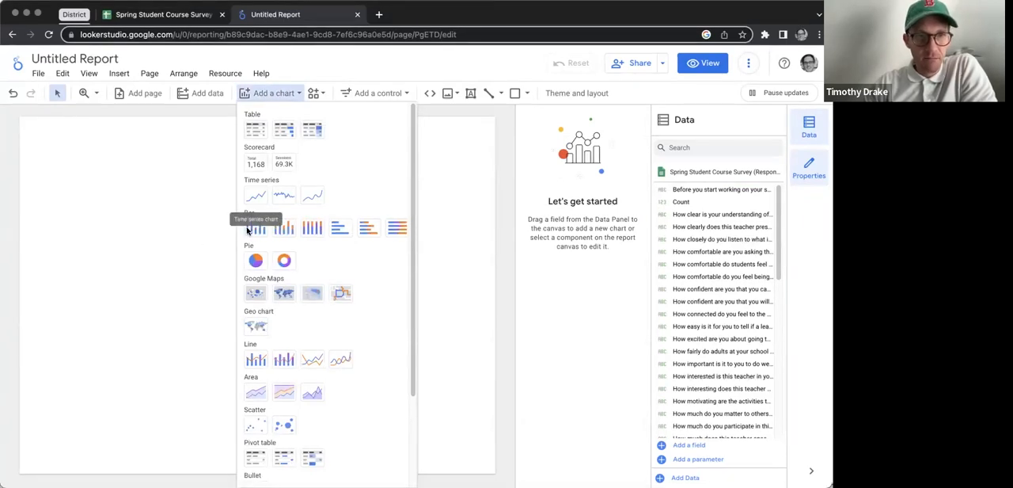
left_click(255, 228)
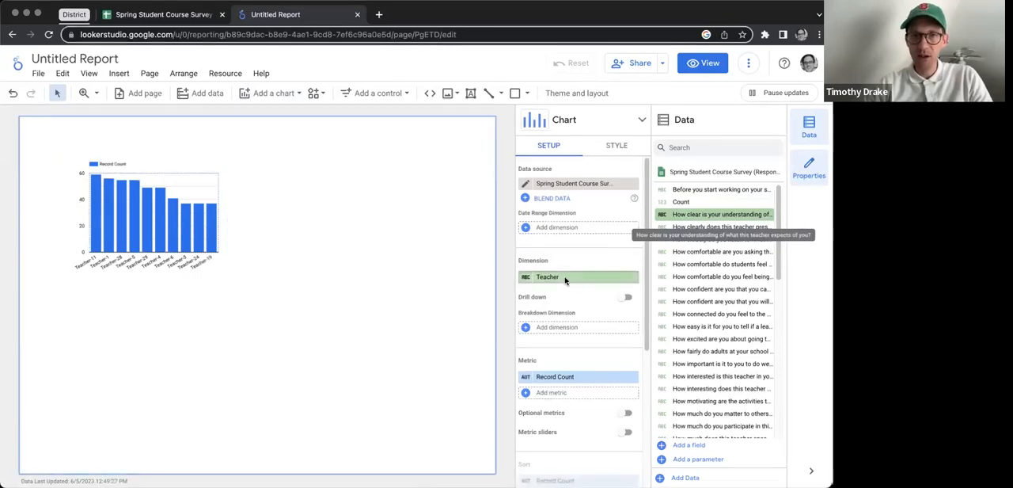
Step: Swap the chart's Teacher dimension for the 'How clear is your understanding' question
left_click(720, 214)
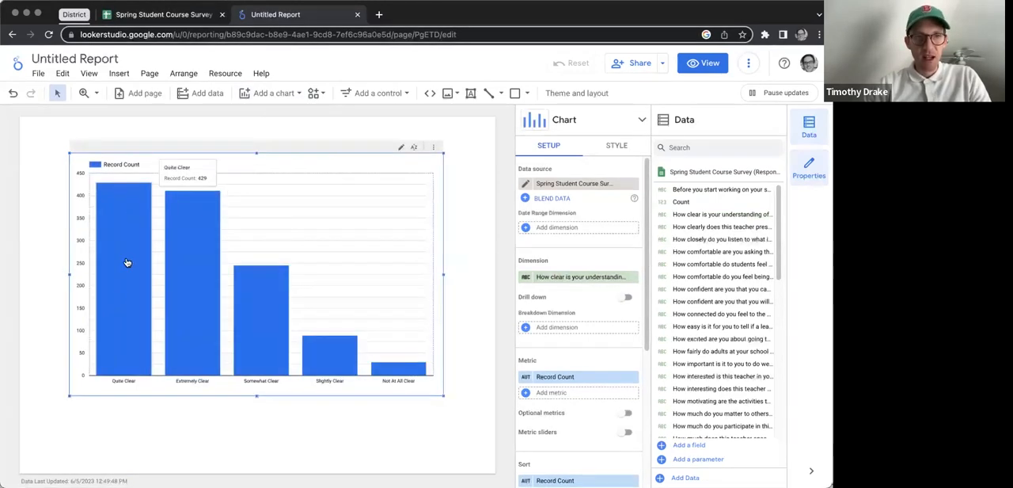
mouse_move(130, 319)
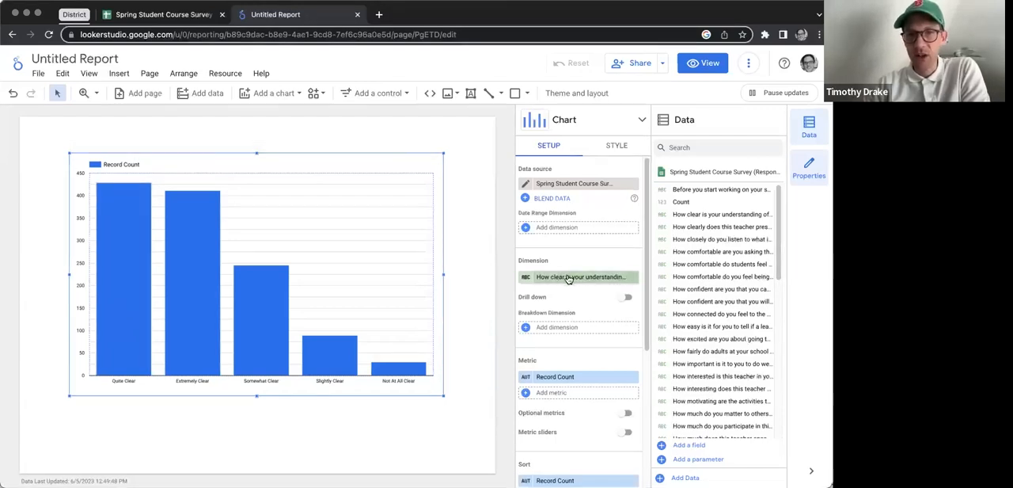
mouse_move(126, 352)
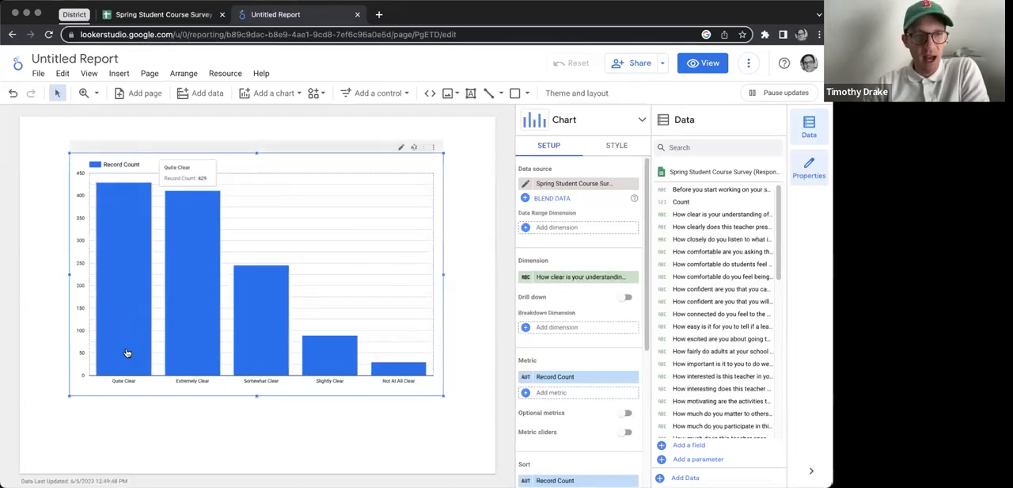
mouse_move(406, 370)
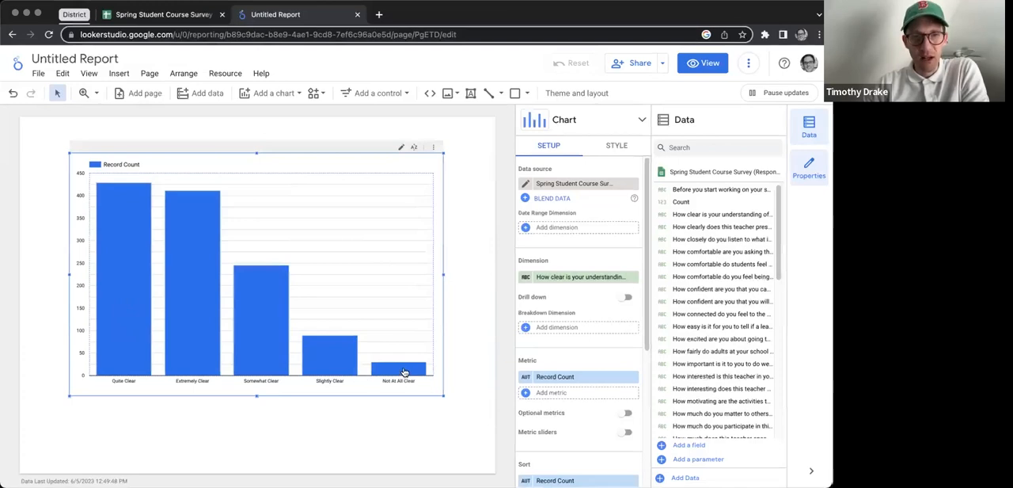
mouse_move(374, 371)
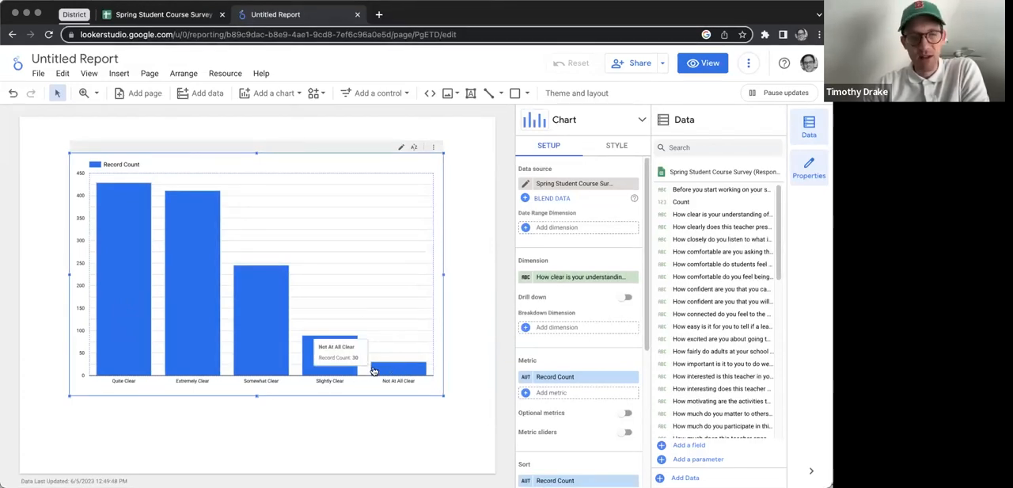
mouse_move(120, 209)
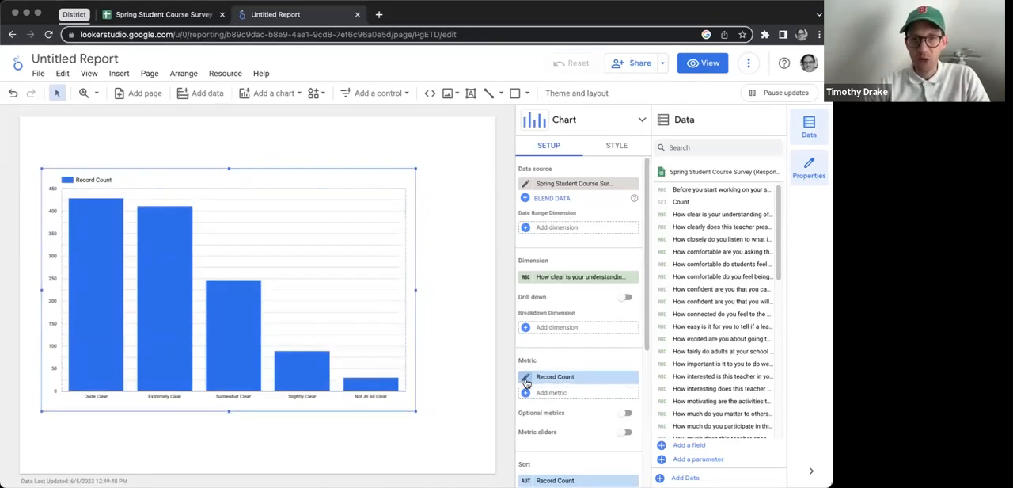
Step: Rename the chart's Record Count metric to Number of Students
left_click(555, 376)
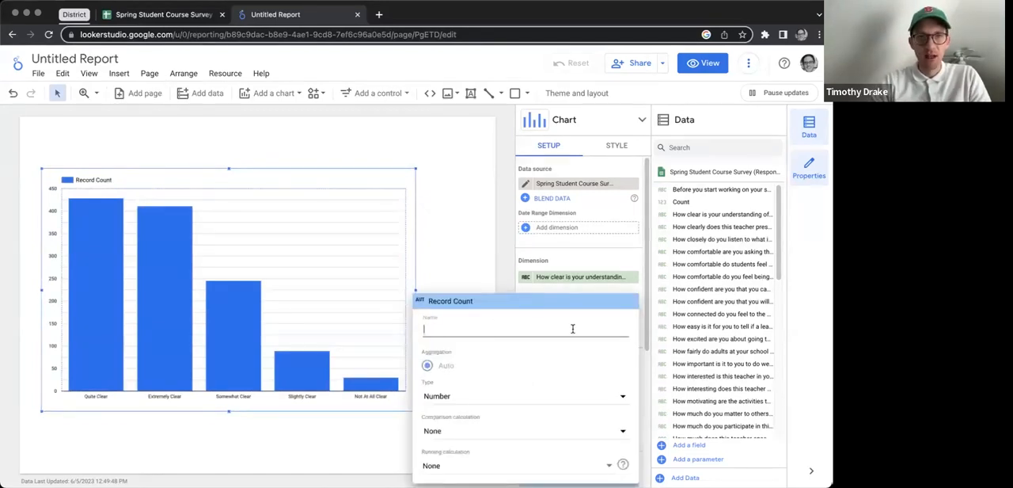
type("Number of S")
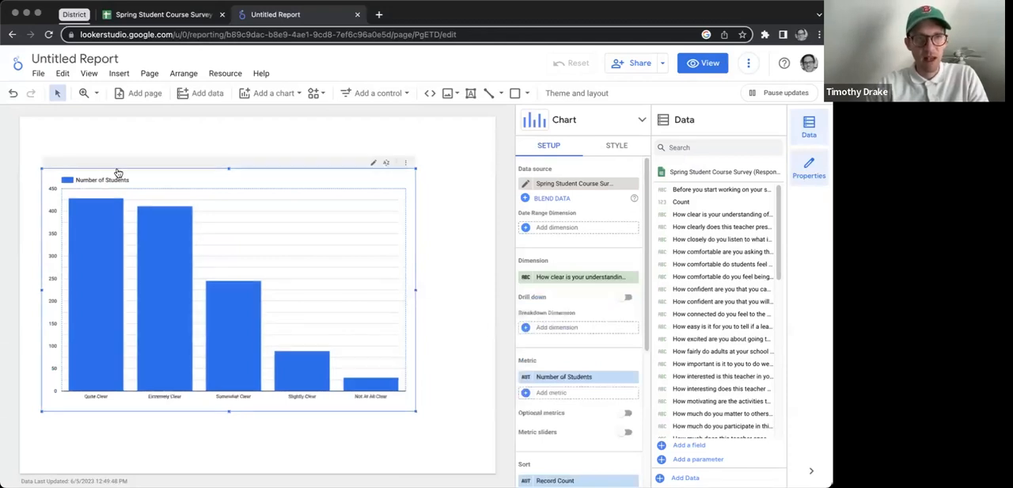
mouse_move(472, 92)
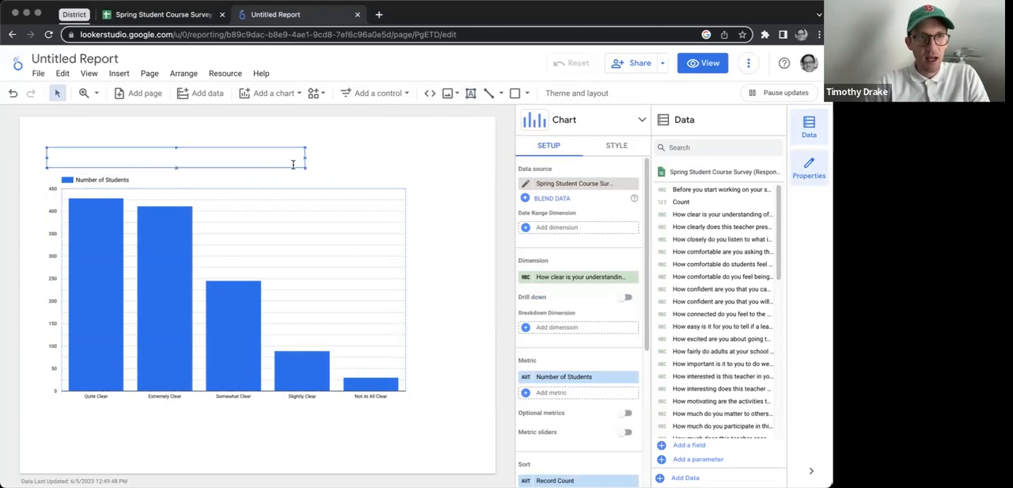
Step: Add a text title above the chart: 'How clear is your understanding of what this teacher expects of you?'
left_click(617, 144)
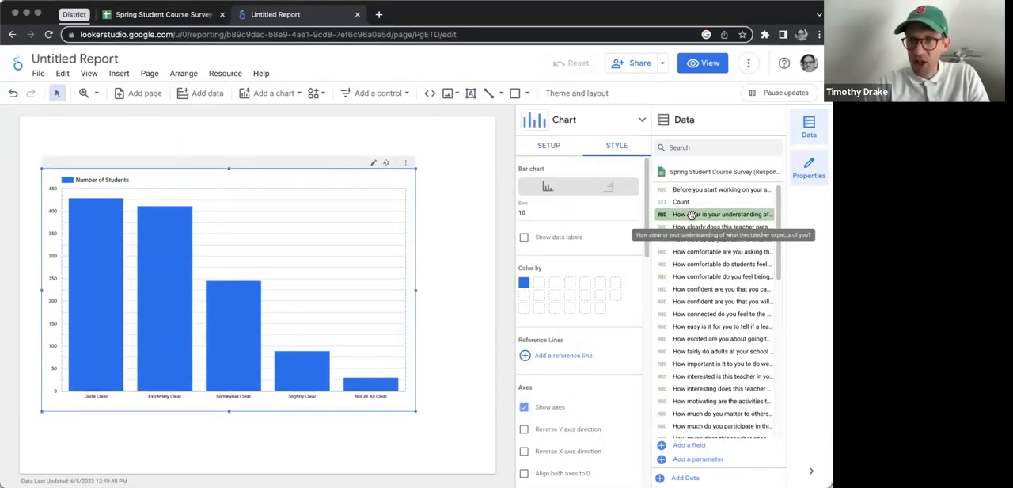
left_click(50, 147)
type("How clear")
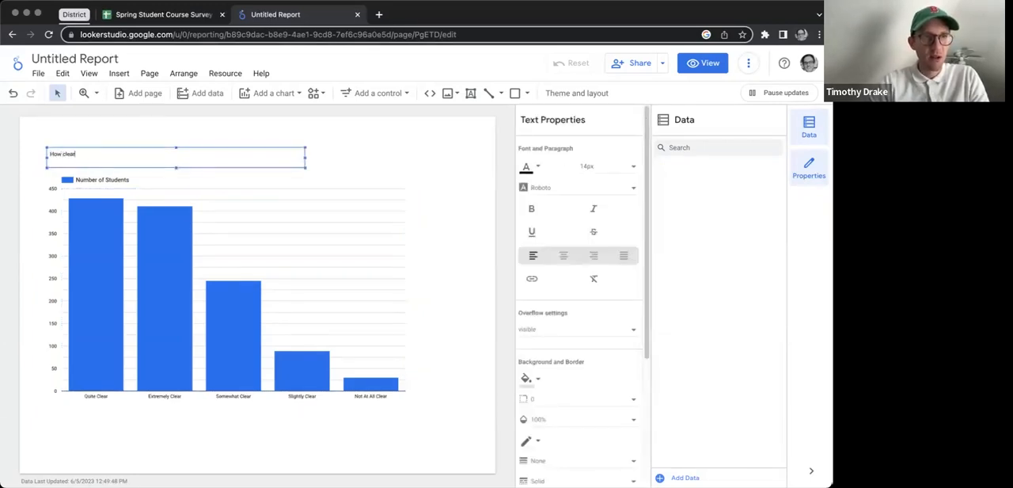
type("is your understanding of what this teacher expects of you?")
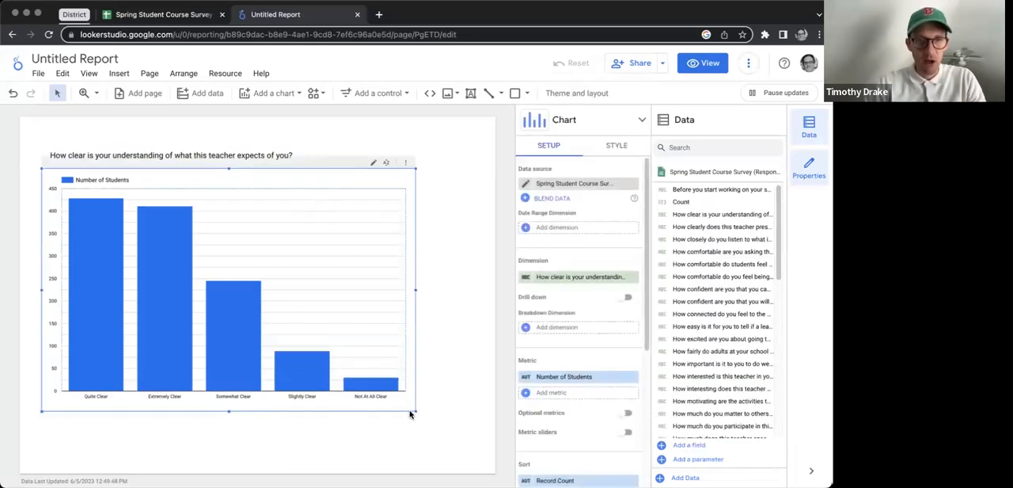
Step: Change the chart's bar colour from blue to red in its Style settings
left_click(617, 144)
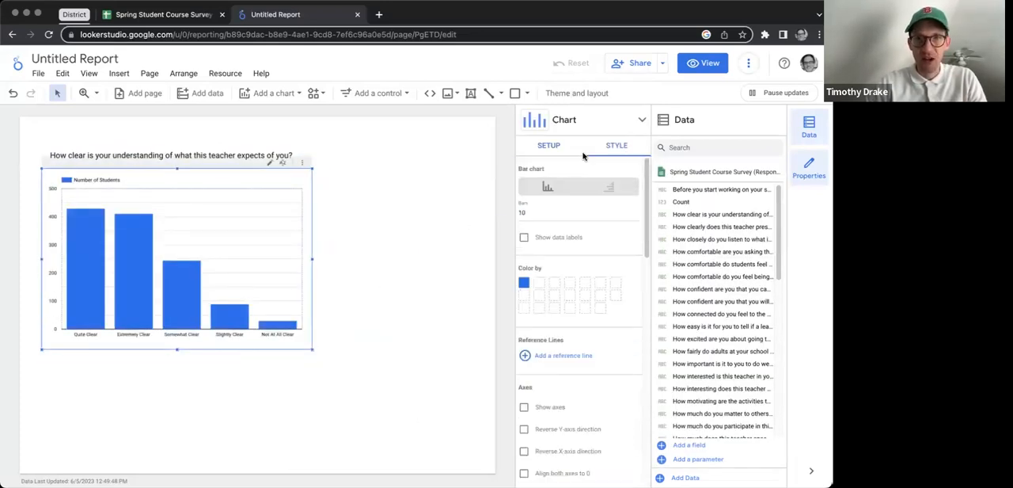
left_click(524, 282)
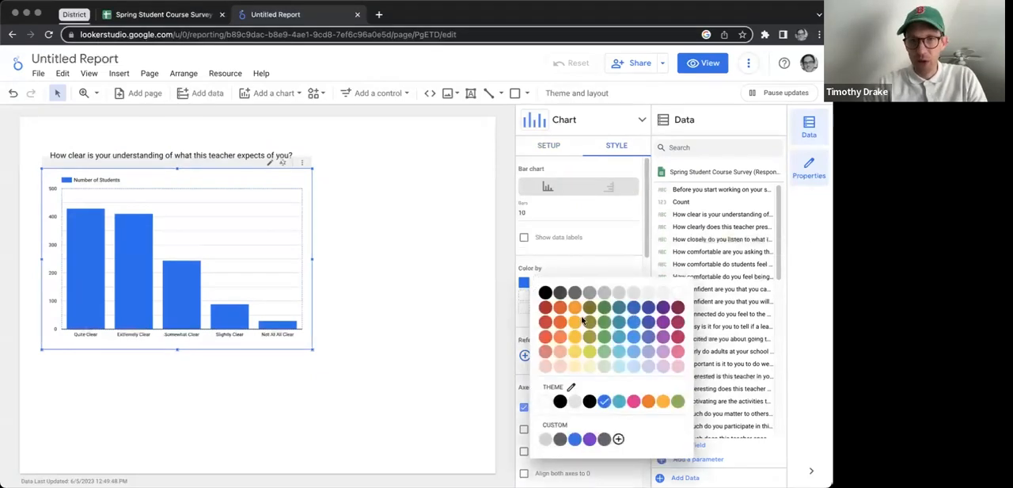
left_click(548, 313)
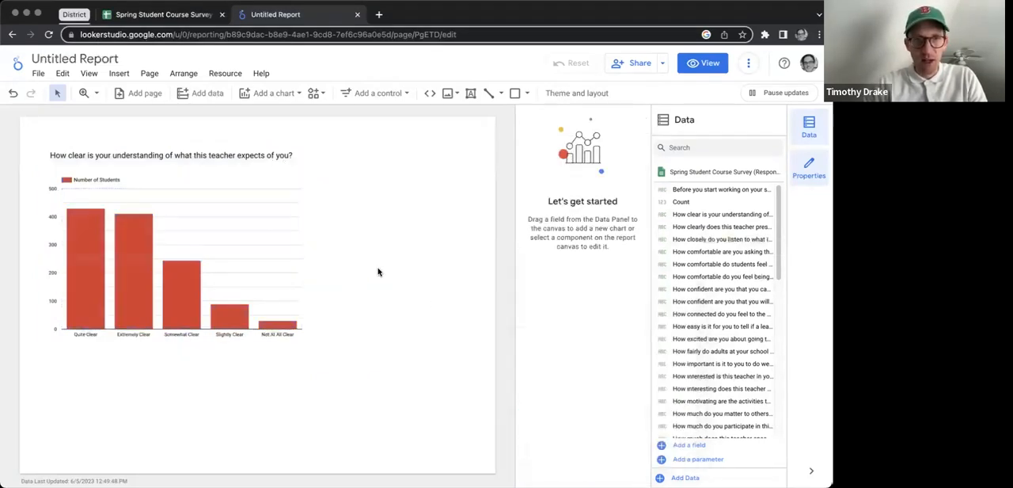
left_click(174, 261)
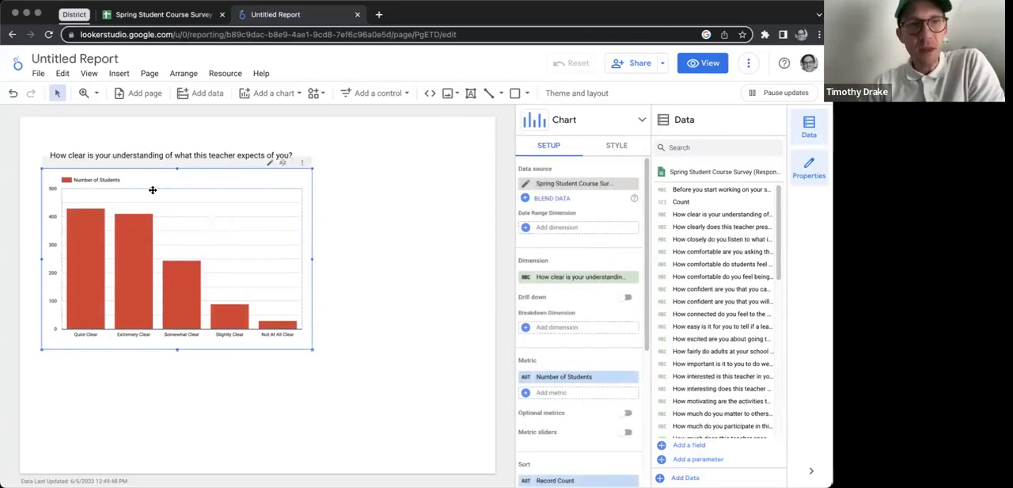
mouse_move(139, 201)
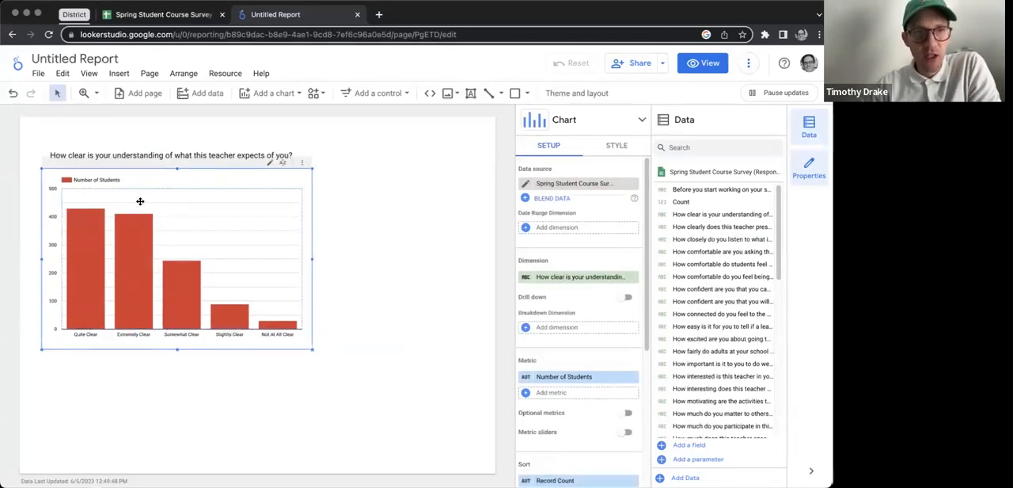
mouse_move(288, 288)
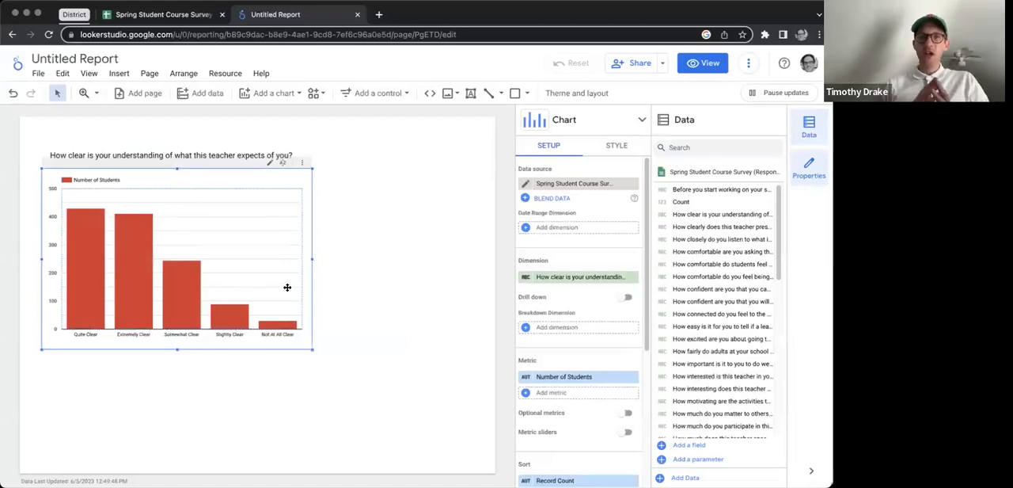
mouse_move(288, 287)
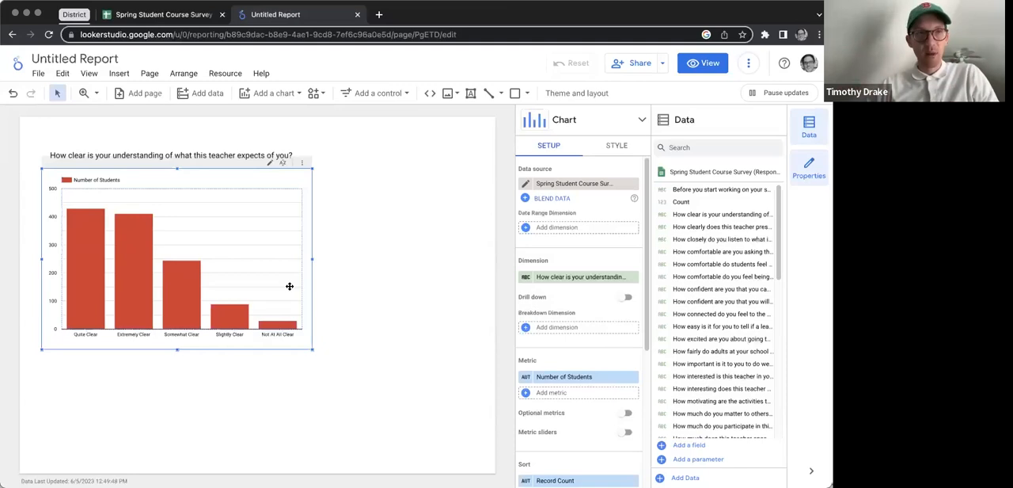
mouse_move(363, 97)
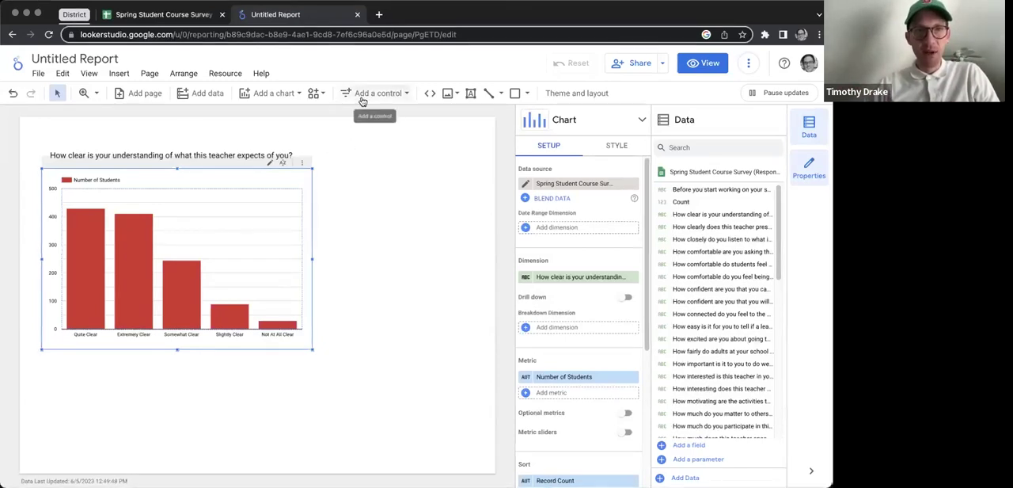
Step: Add a drop-down filter control set to the Teacher field and preview its teacher list
left_click(376, 92)
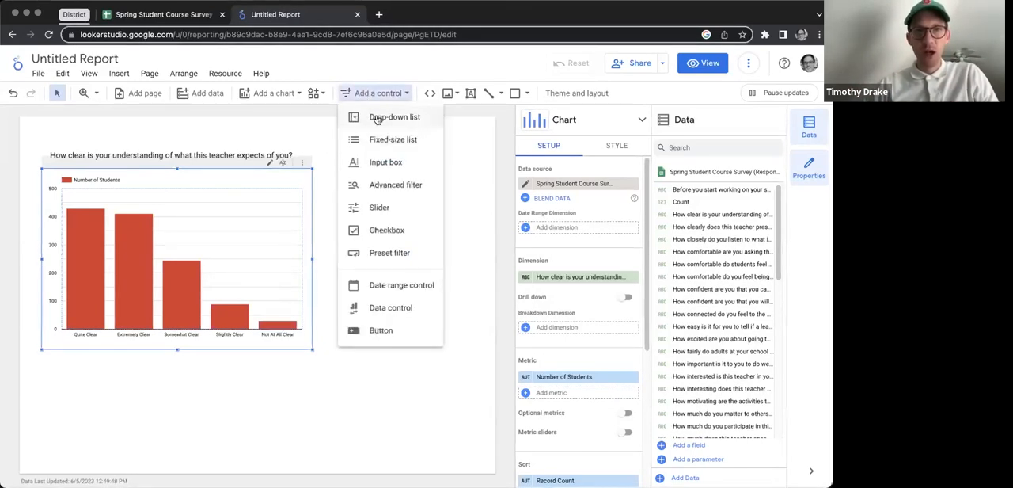
left_click(395, 117)
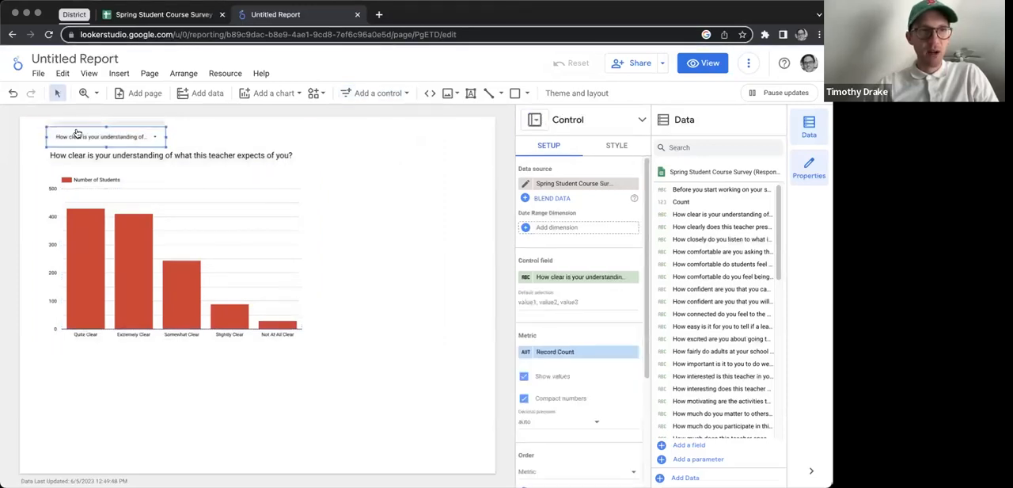
scroll("down", 3)
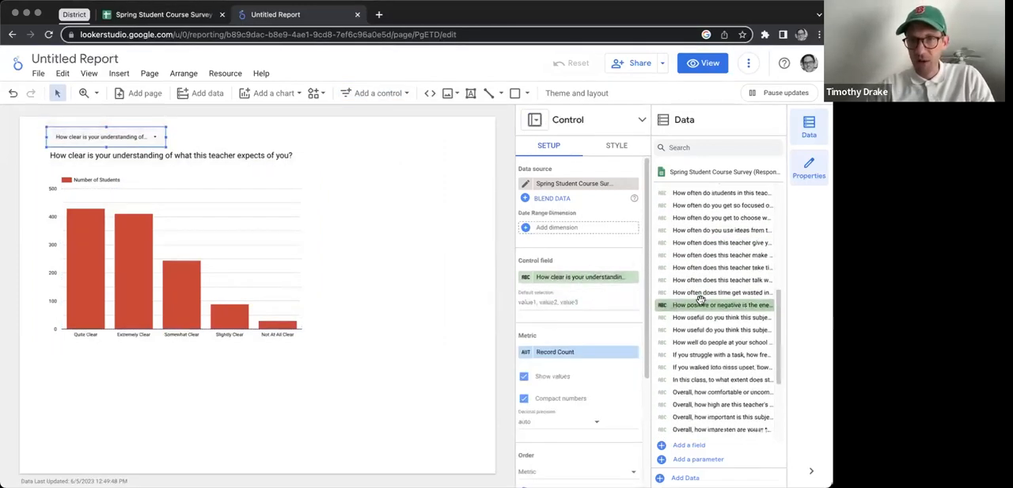
scroll("down", 3)
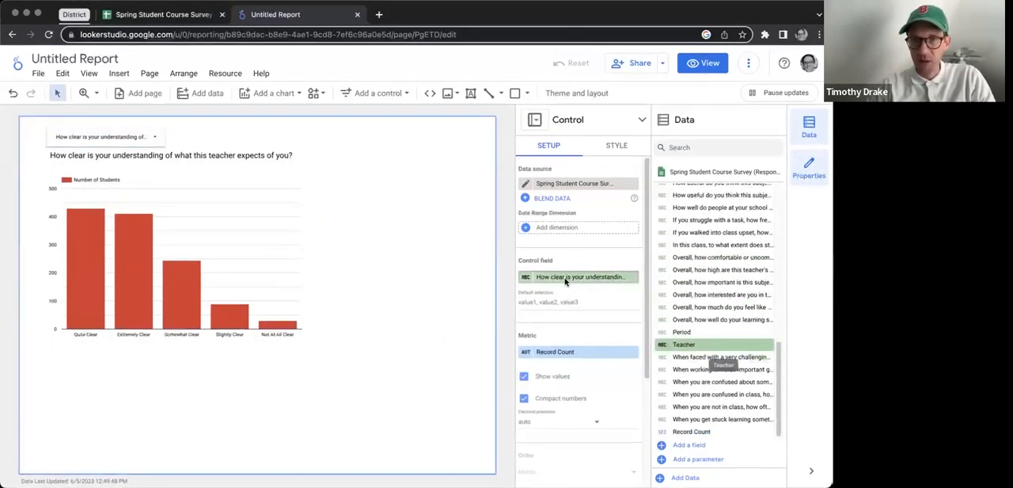
left_click(684, 344)
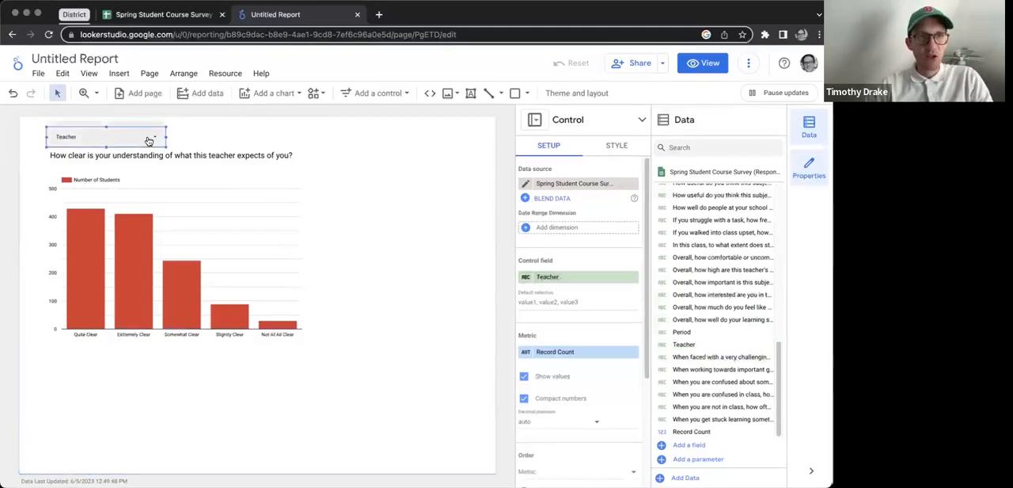
left_click(107, 136)
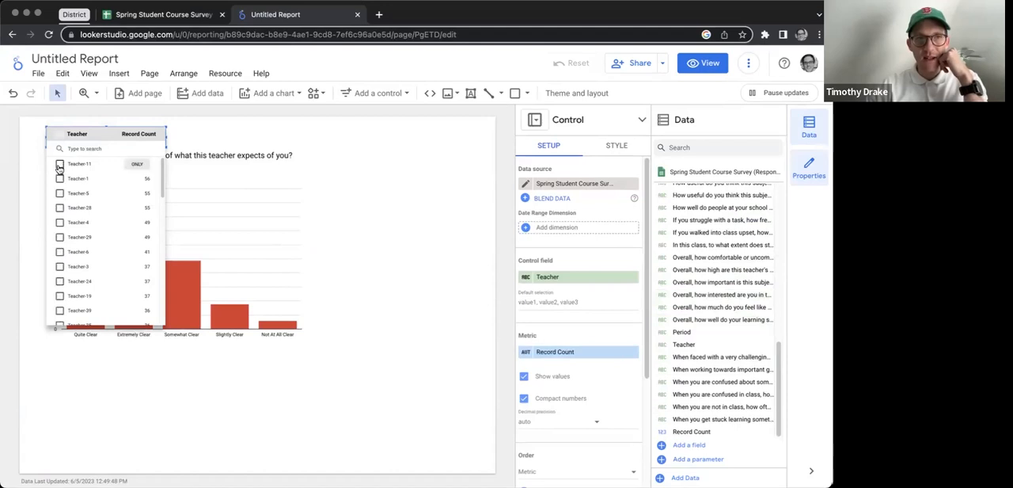
left_click(60, 133)
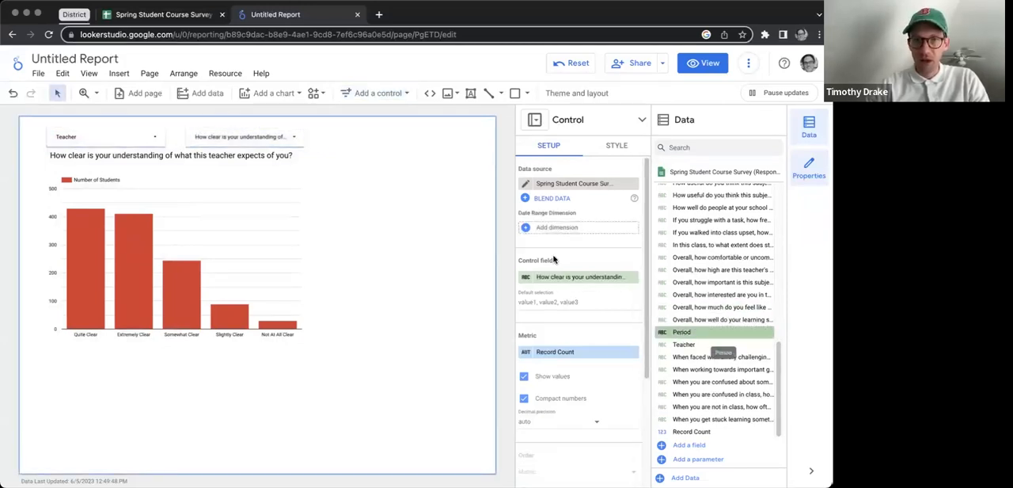
Step: Add a second drop-down filter set to the Period field
left_click(681, 333)
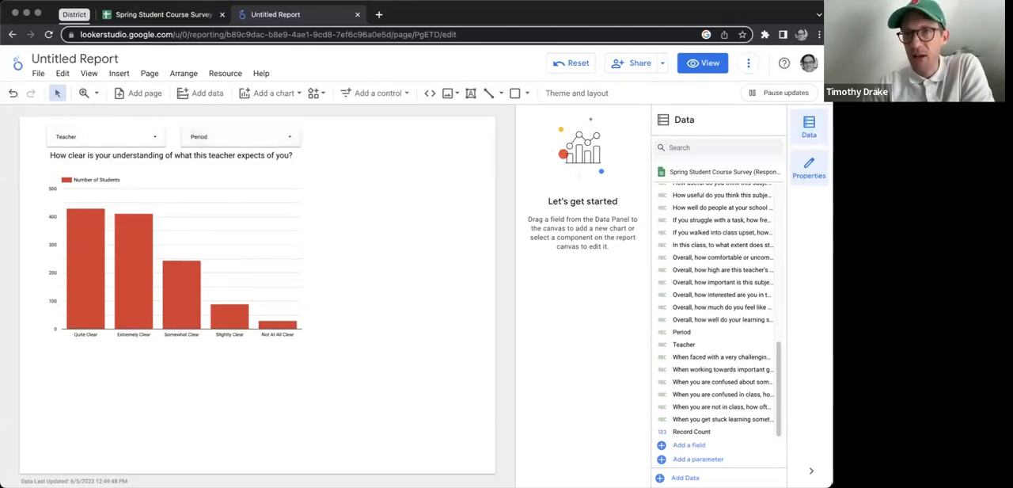
Step: Preview the report as a reader, filtered to Teacher-11 and 3rd Period
left_click(703, 63)
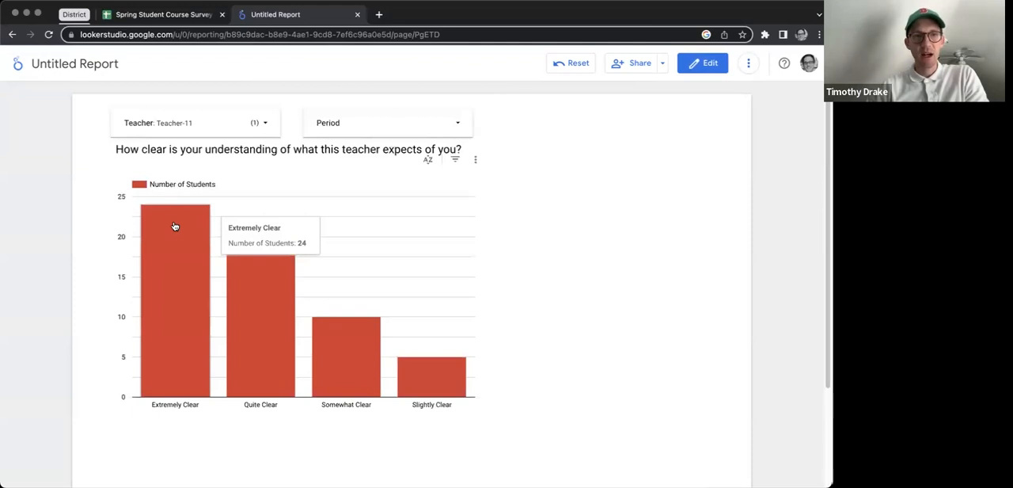
mouse_move(440, 385)
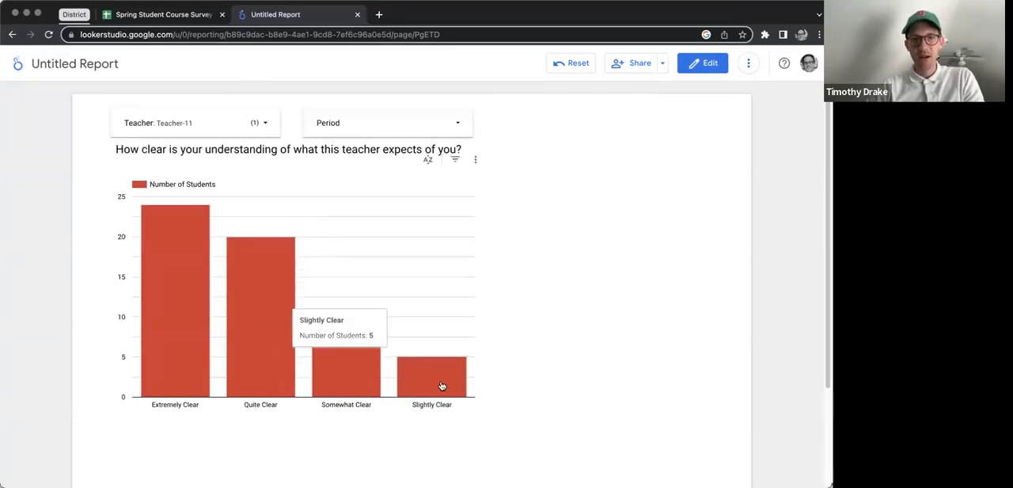
mouse_move(358, 381)
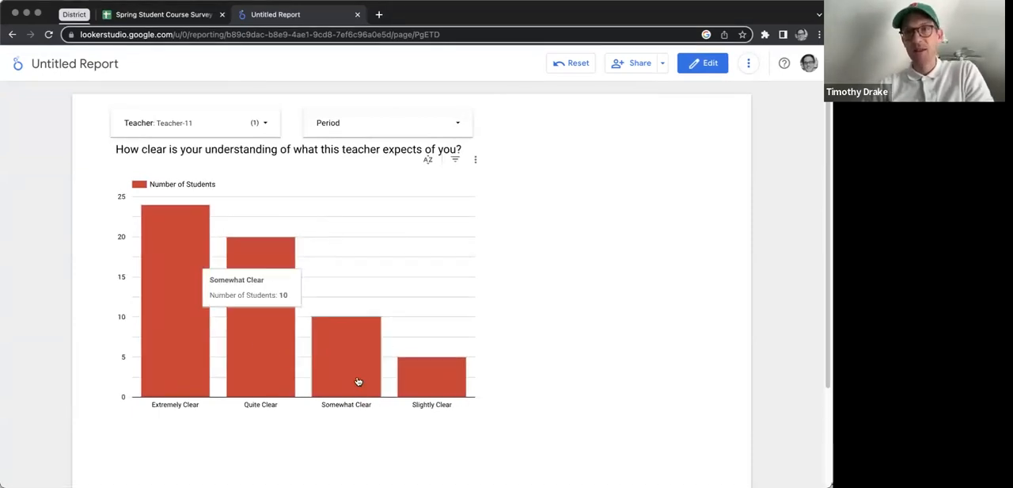
mouse_move(184, 342)
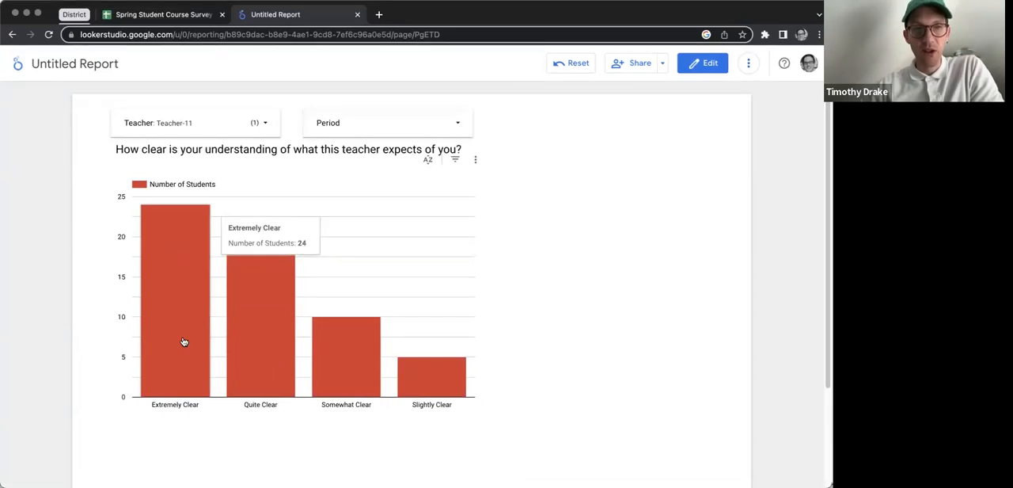
mouse_move(336, 365)
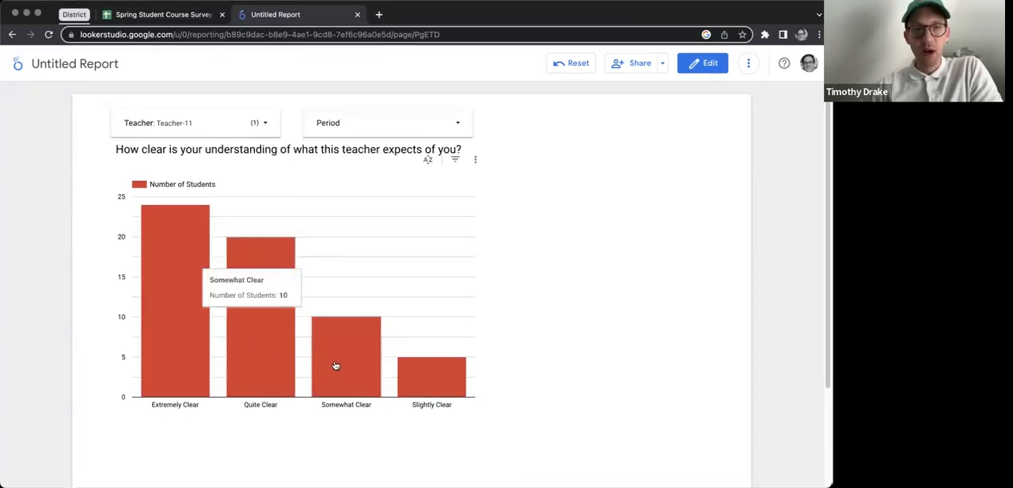
mouse_move(425, 383)
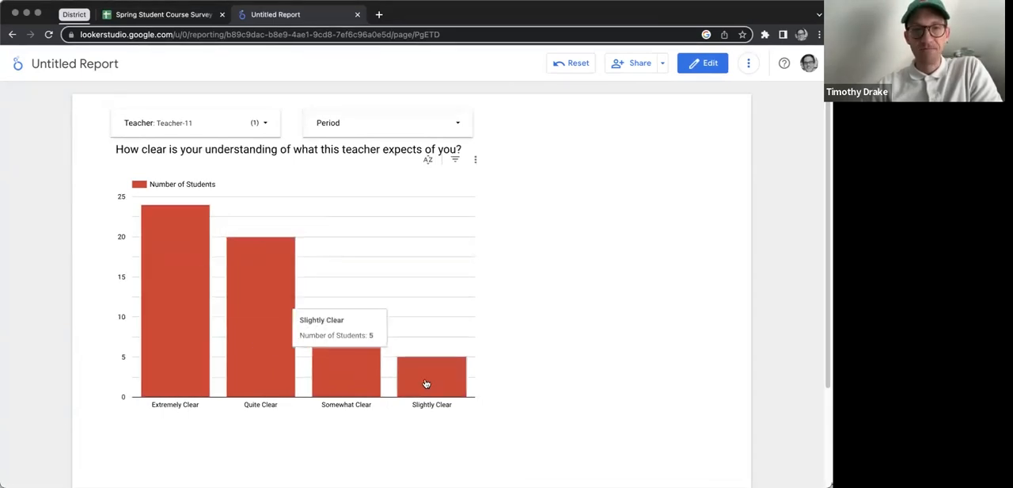
left_click(387, 124)
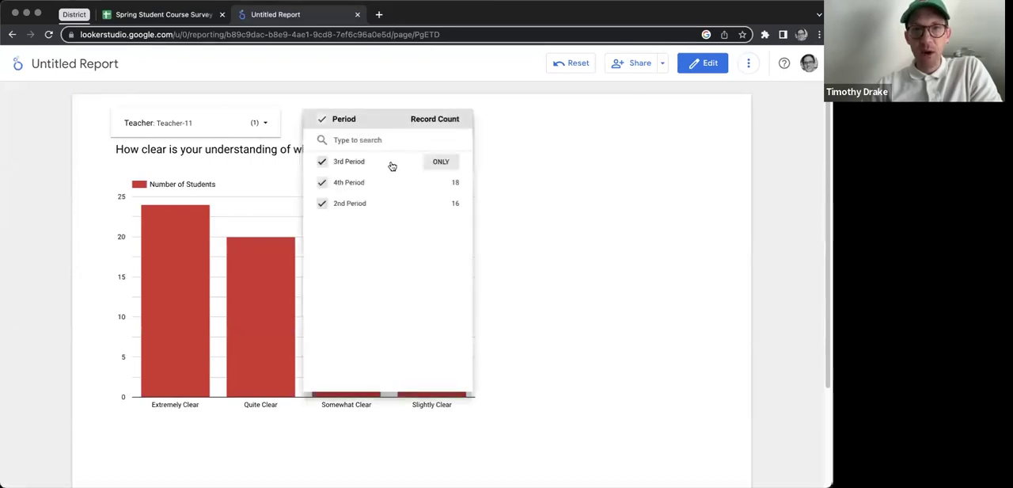
left_click(440, 162)
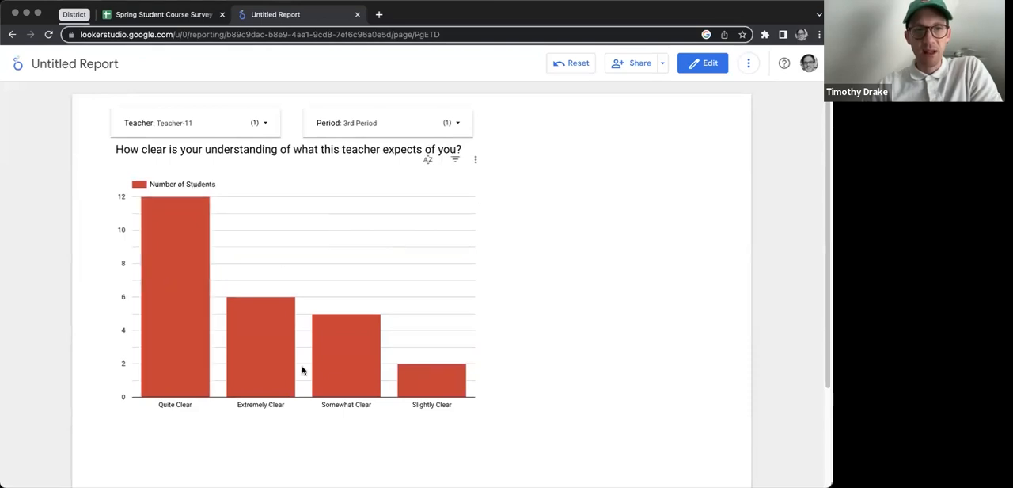
mouse_move(209, 247)
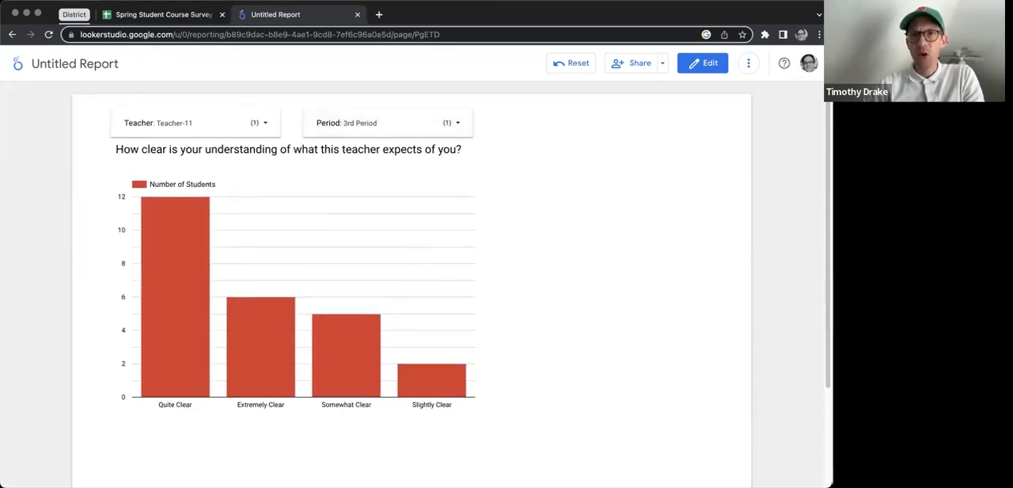
Step: Duplicate the chart and set the copy's dimension to the teacher-presentation question
left_click(703, 63)
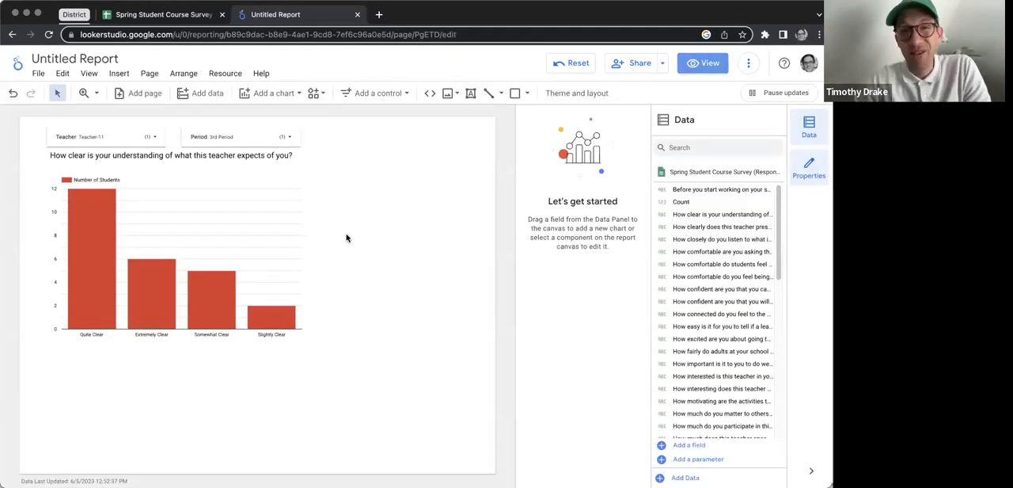
mouse_move(303, 182)
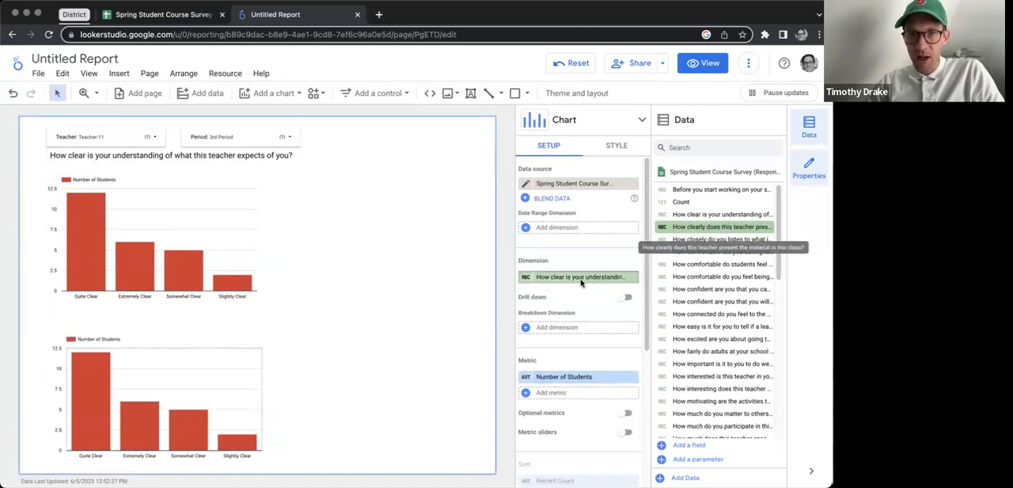
left_click(720, 226)
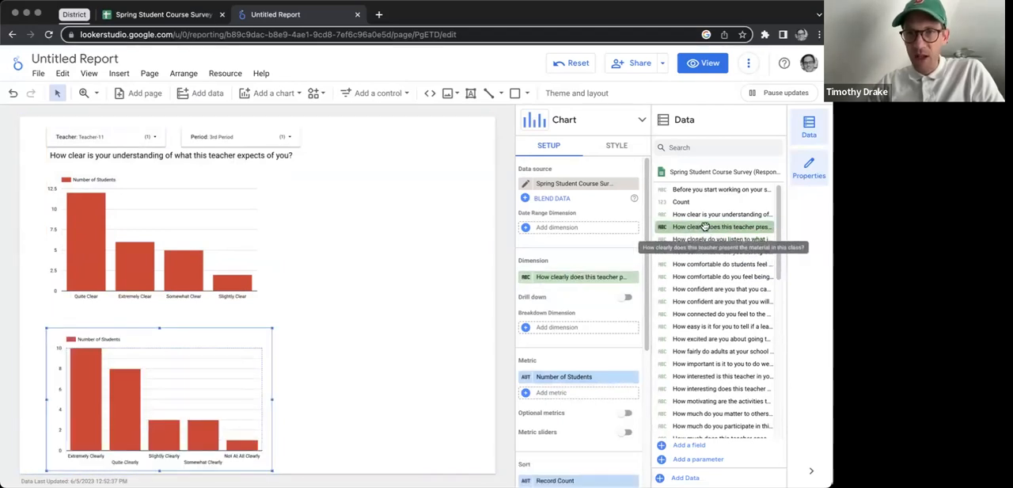
mouse_move(69, 408)
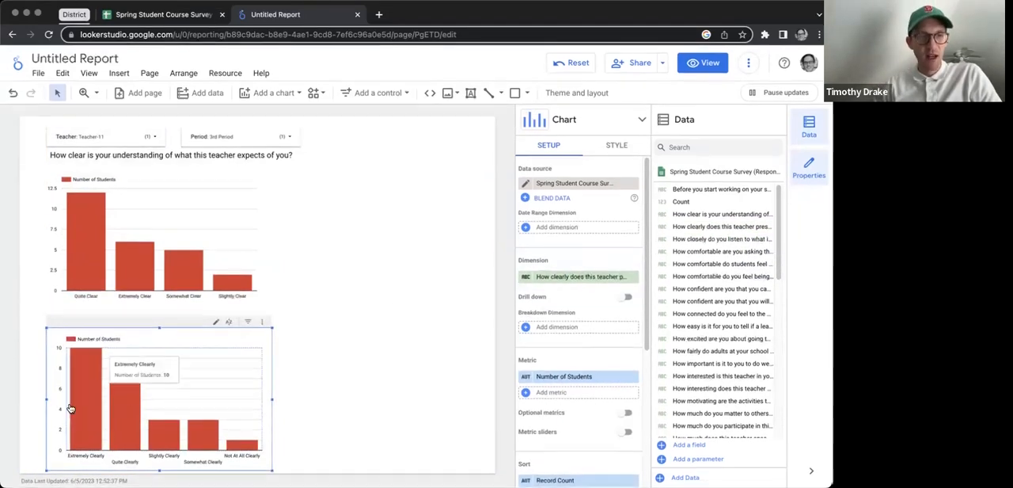
mouse_move(182, 426)
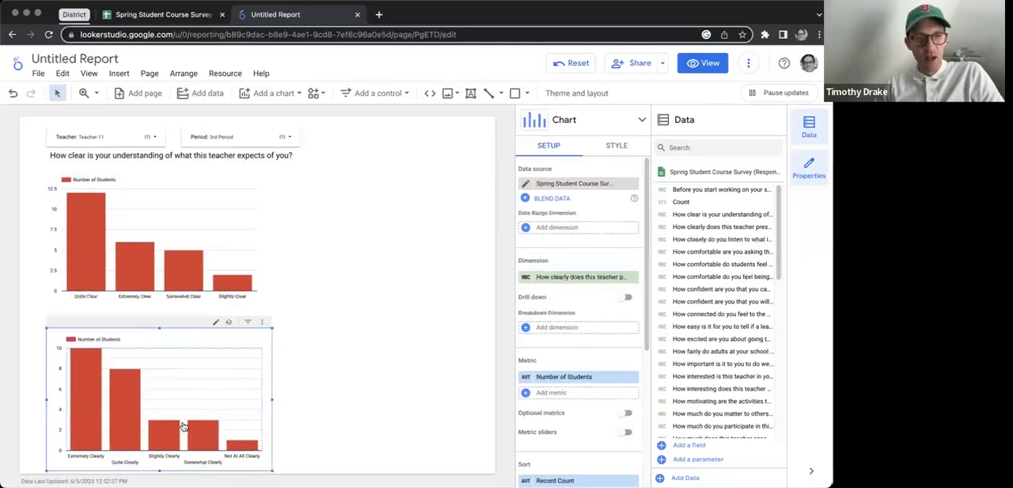
mouse_move(208, 437)
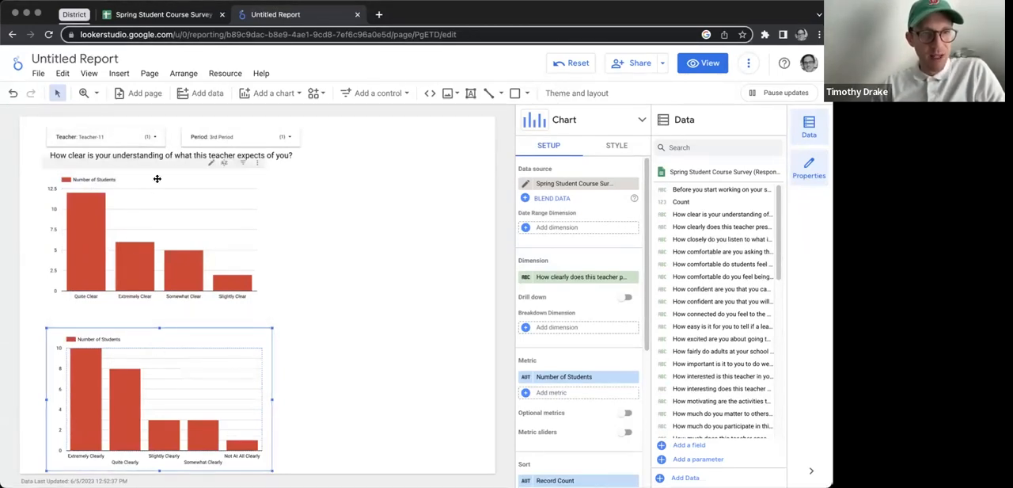
Step: Duplicate the title and retype it as 'How clearly does the teacher present the material in class?'
left_click(171, 156)
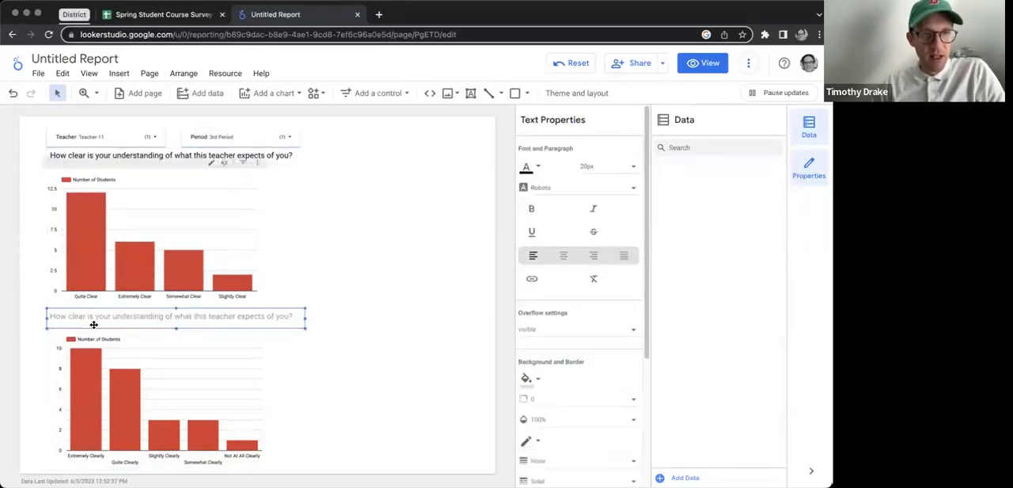
left_click(142, 403)
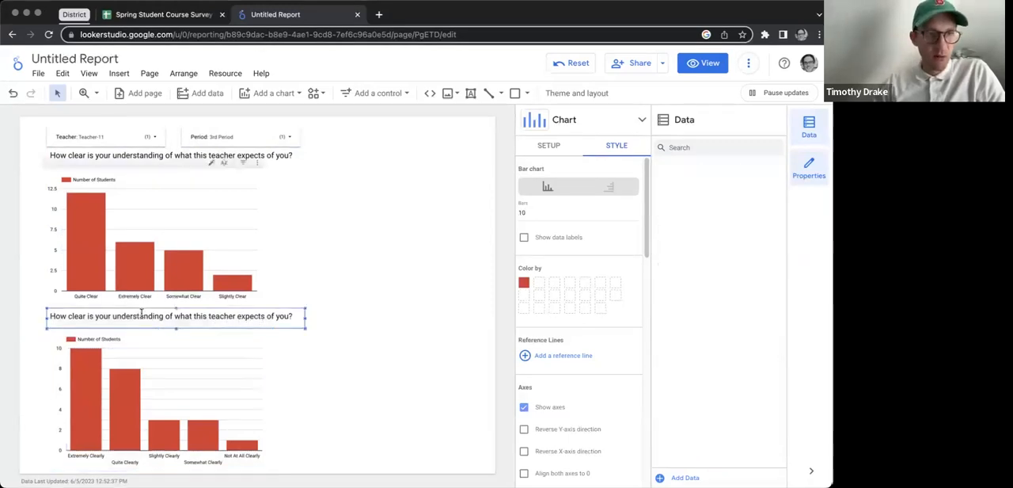
type("How clearly does")
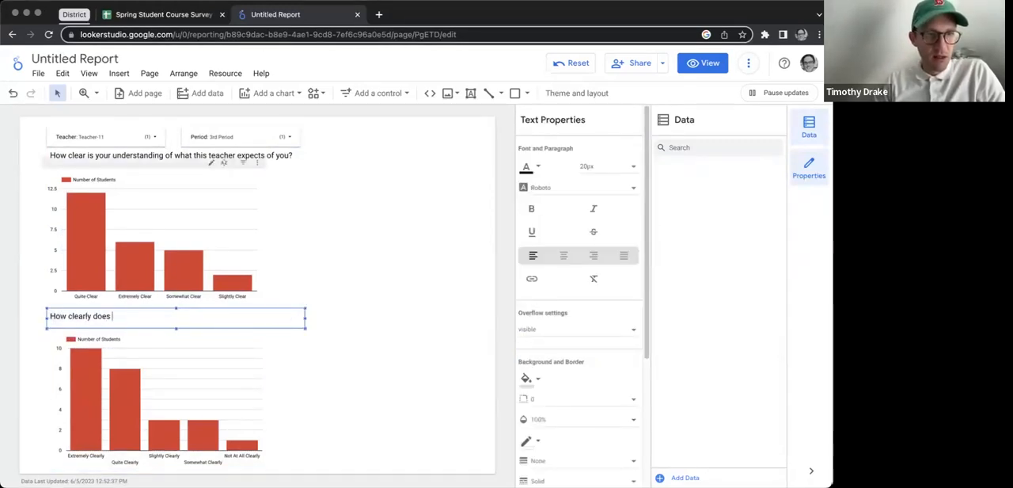
type("the teacher present the material in class?")
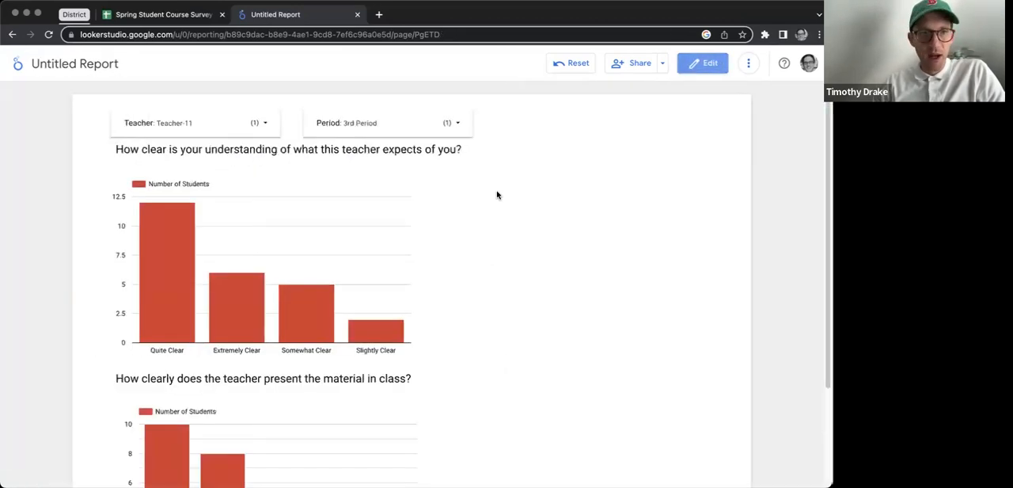
Step: Untick Teacher-11 and select all periods so both charts count every response, then resume editing
scroll("down", 3)
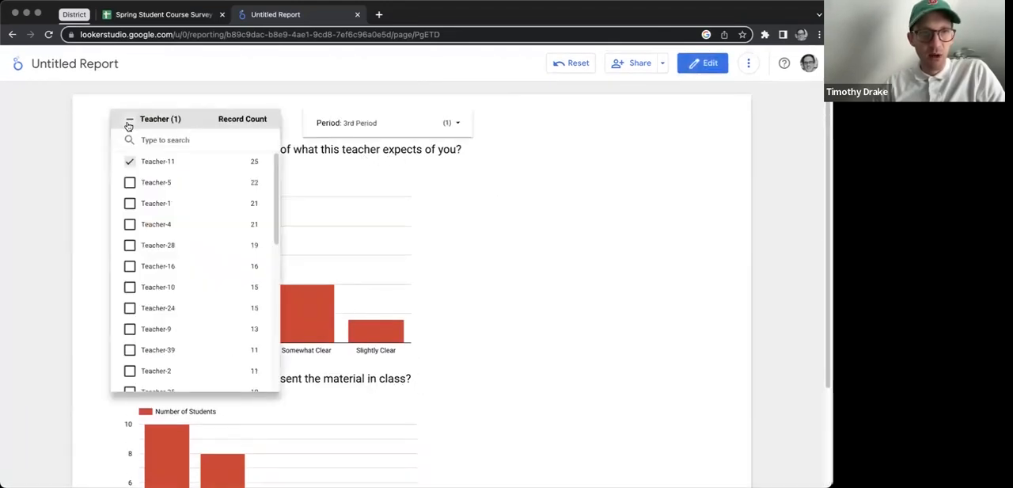
left_click(130, 125)
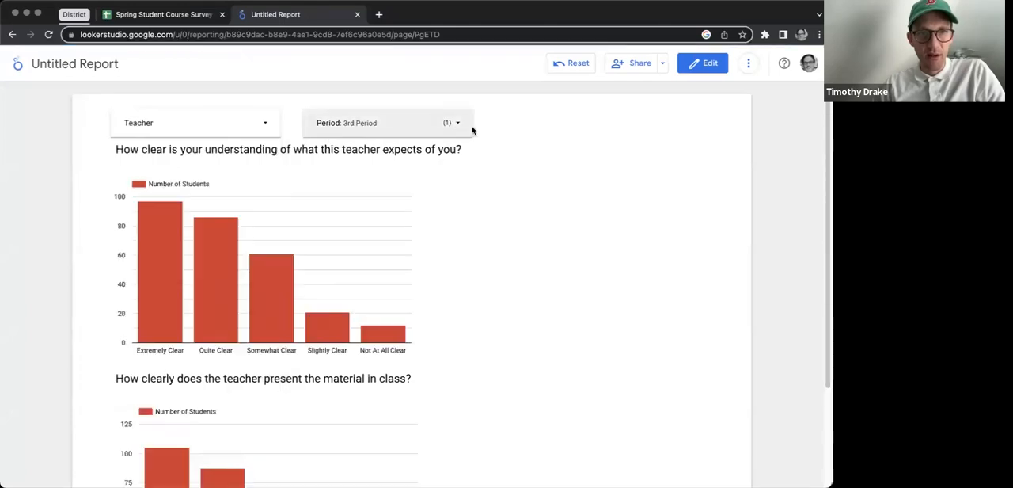
left_click(388, 124)
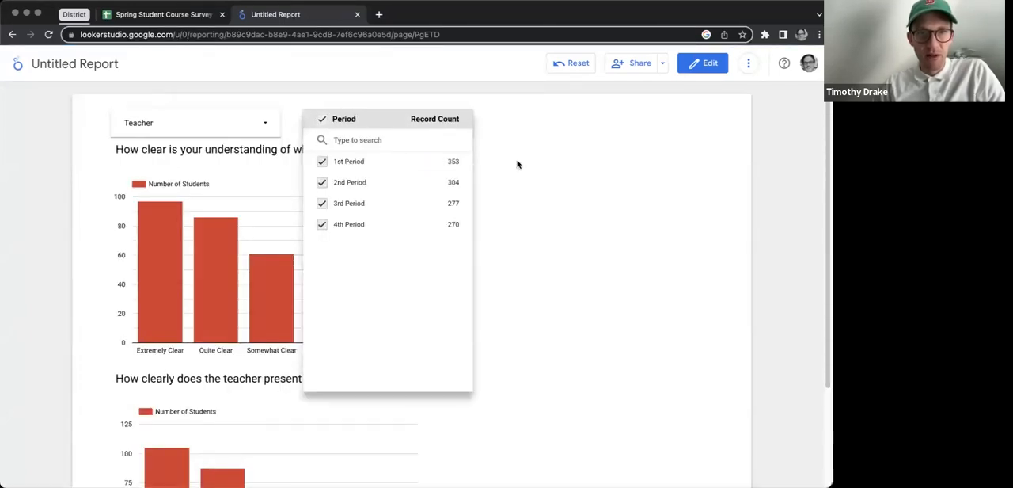
scroll("down", 3)
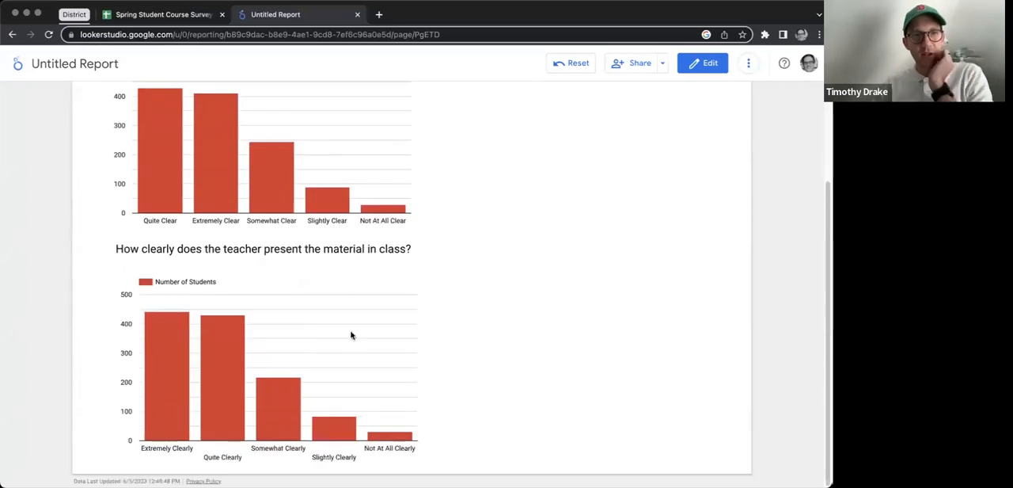
scroll("up", 3)
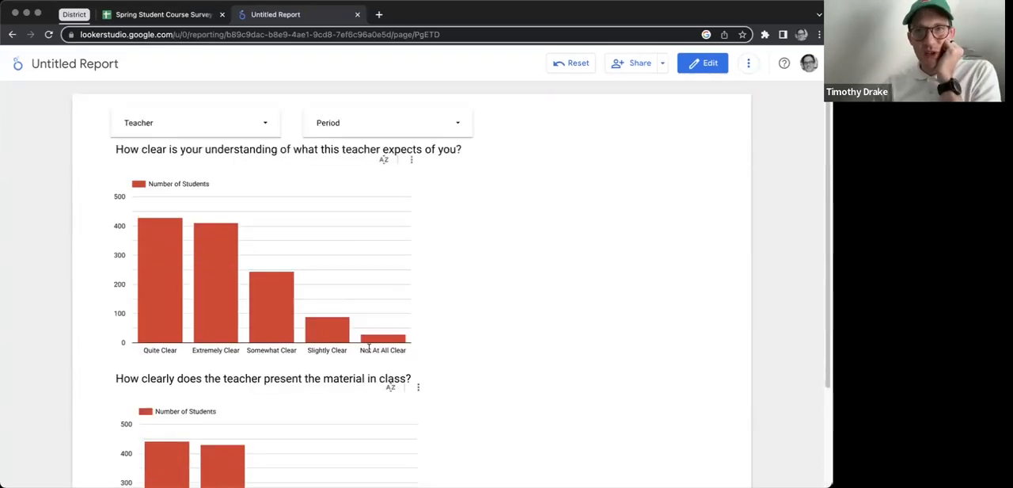
left_click(703, 64)
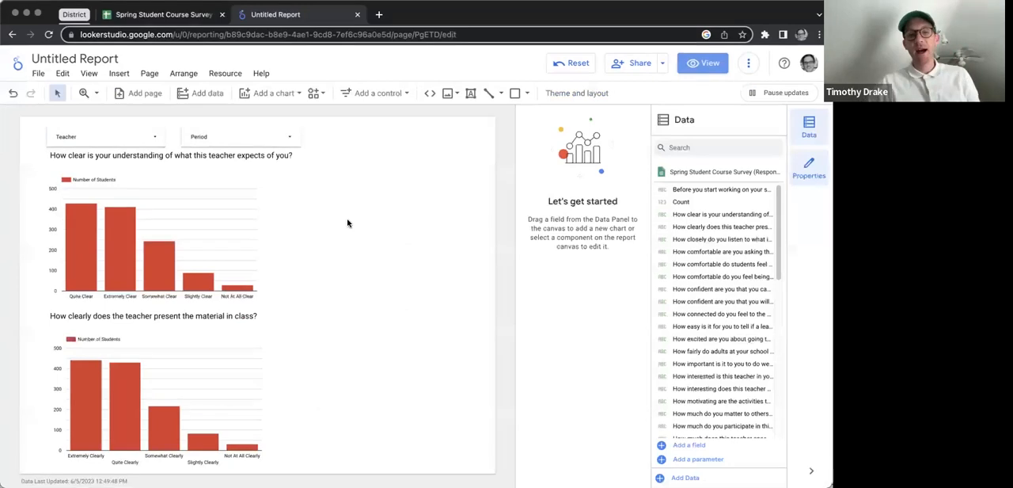
mouse_move(326, 231)
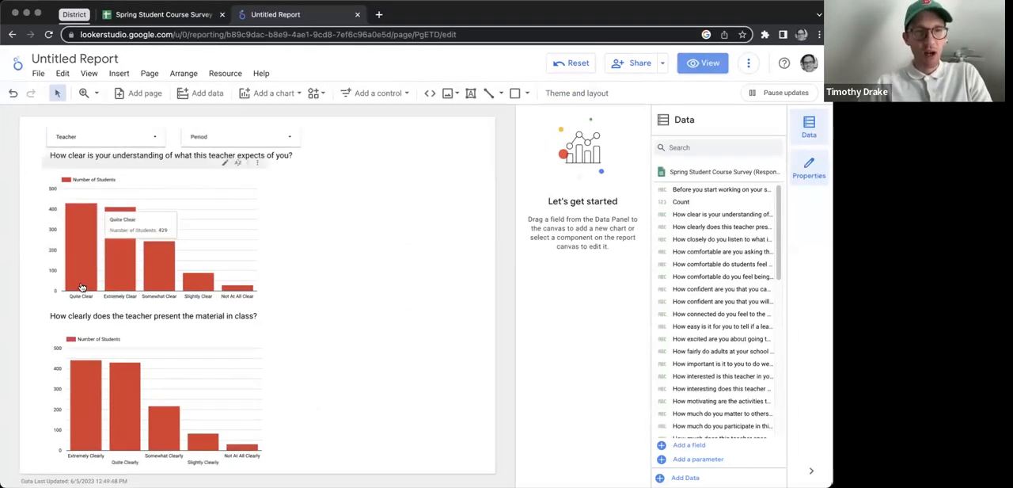
mouse_move(162, 247)
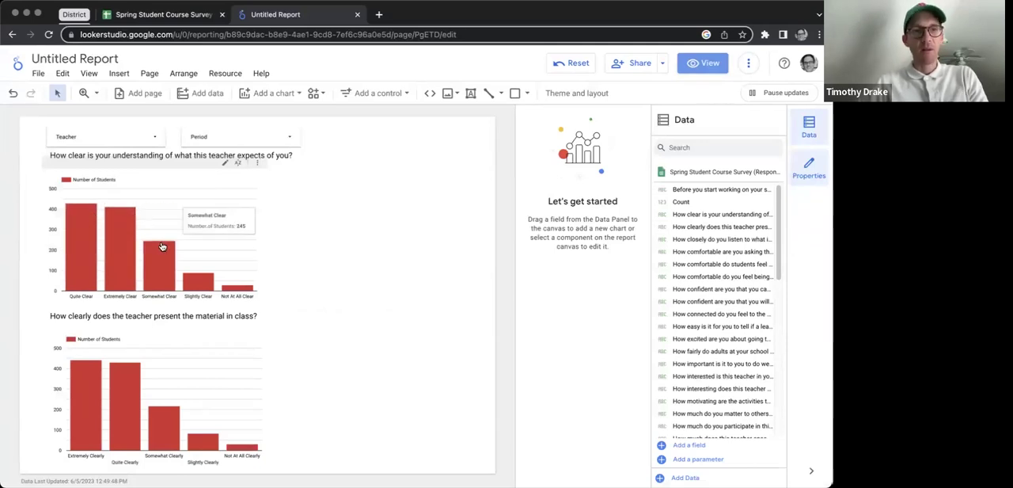
mouse_move(139, 264)
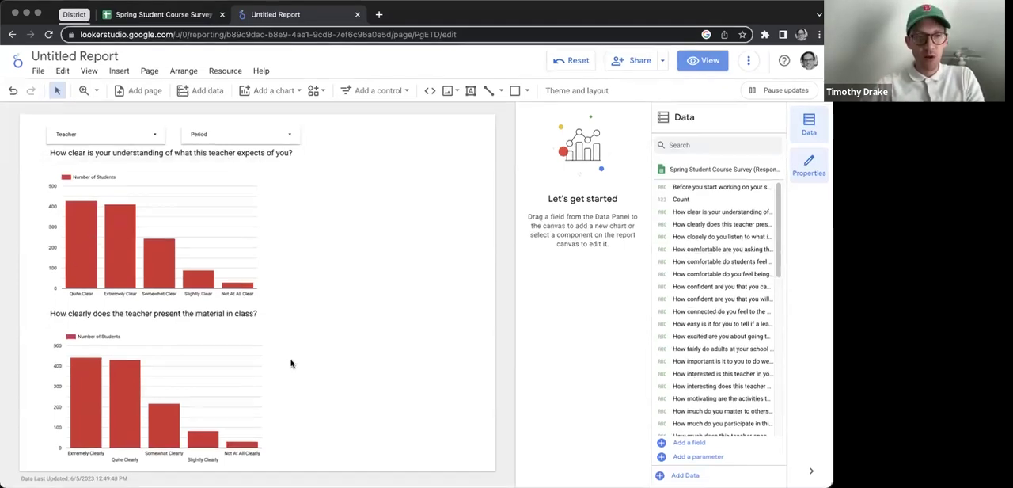
Step: Copy all page-one components and paste them onto a new second page
left_click(140, 91)
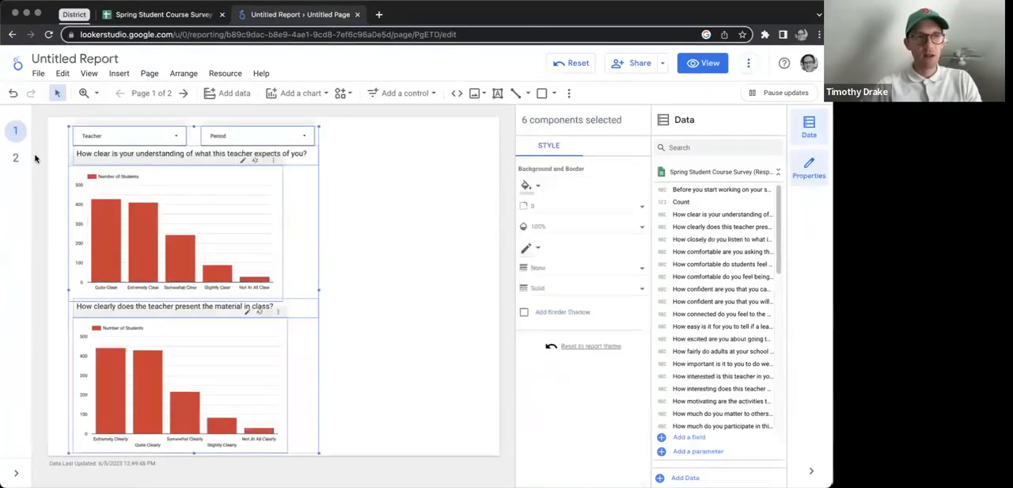
left_click(16, 159)
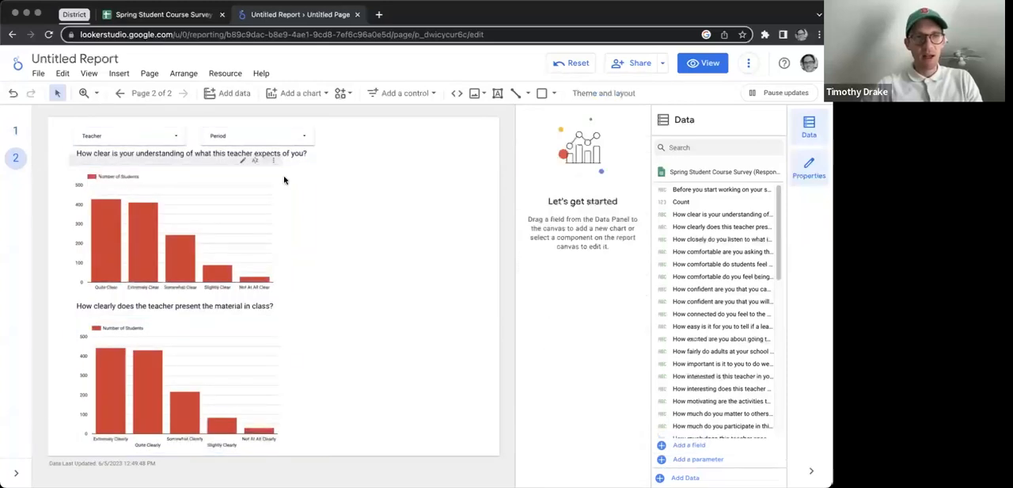
left_click(174, 230)
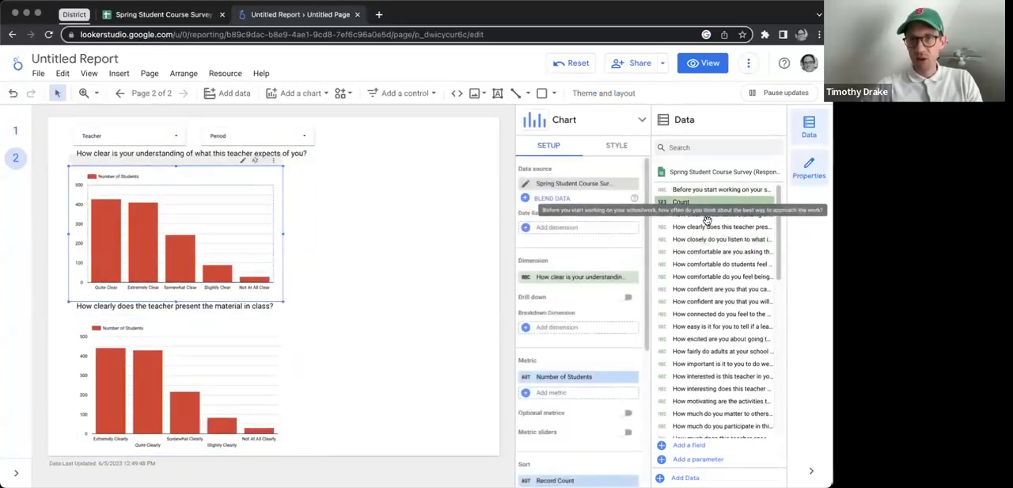
Step: Switch the two copied charts to a different survey question and the comfort question
left_click(719, 240)
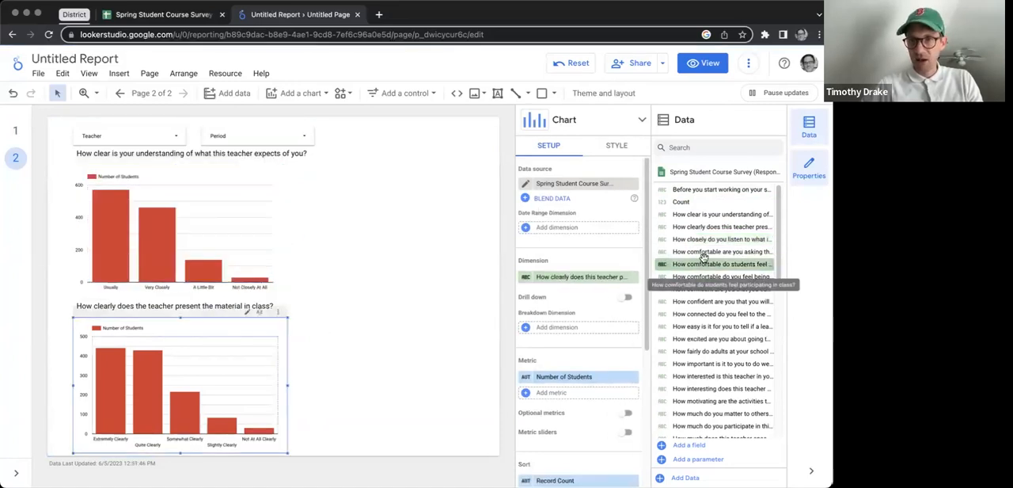
left_click(722, 250)
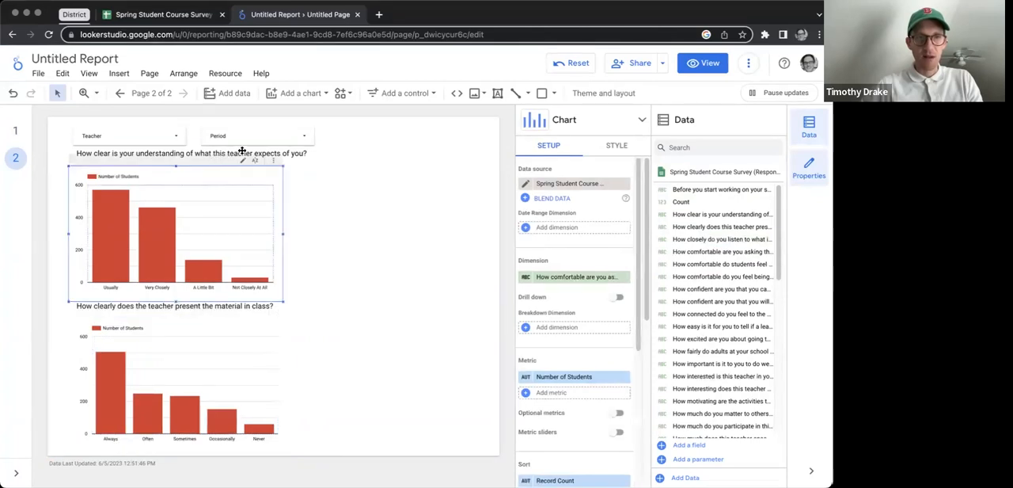
left_click(327, 271)
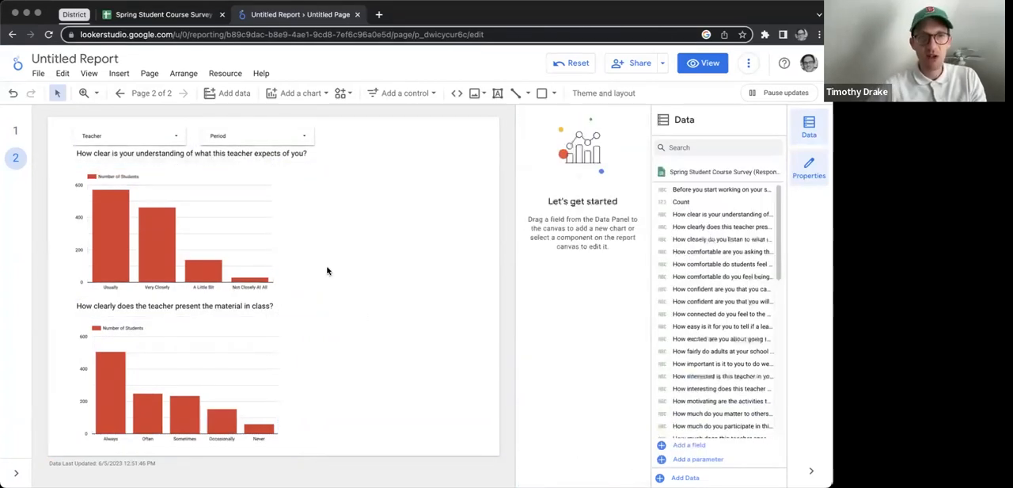